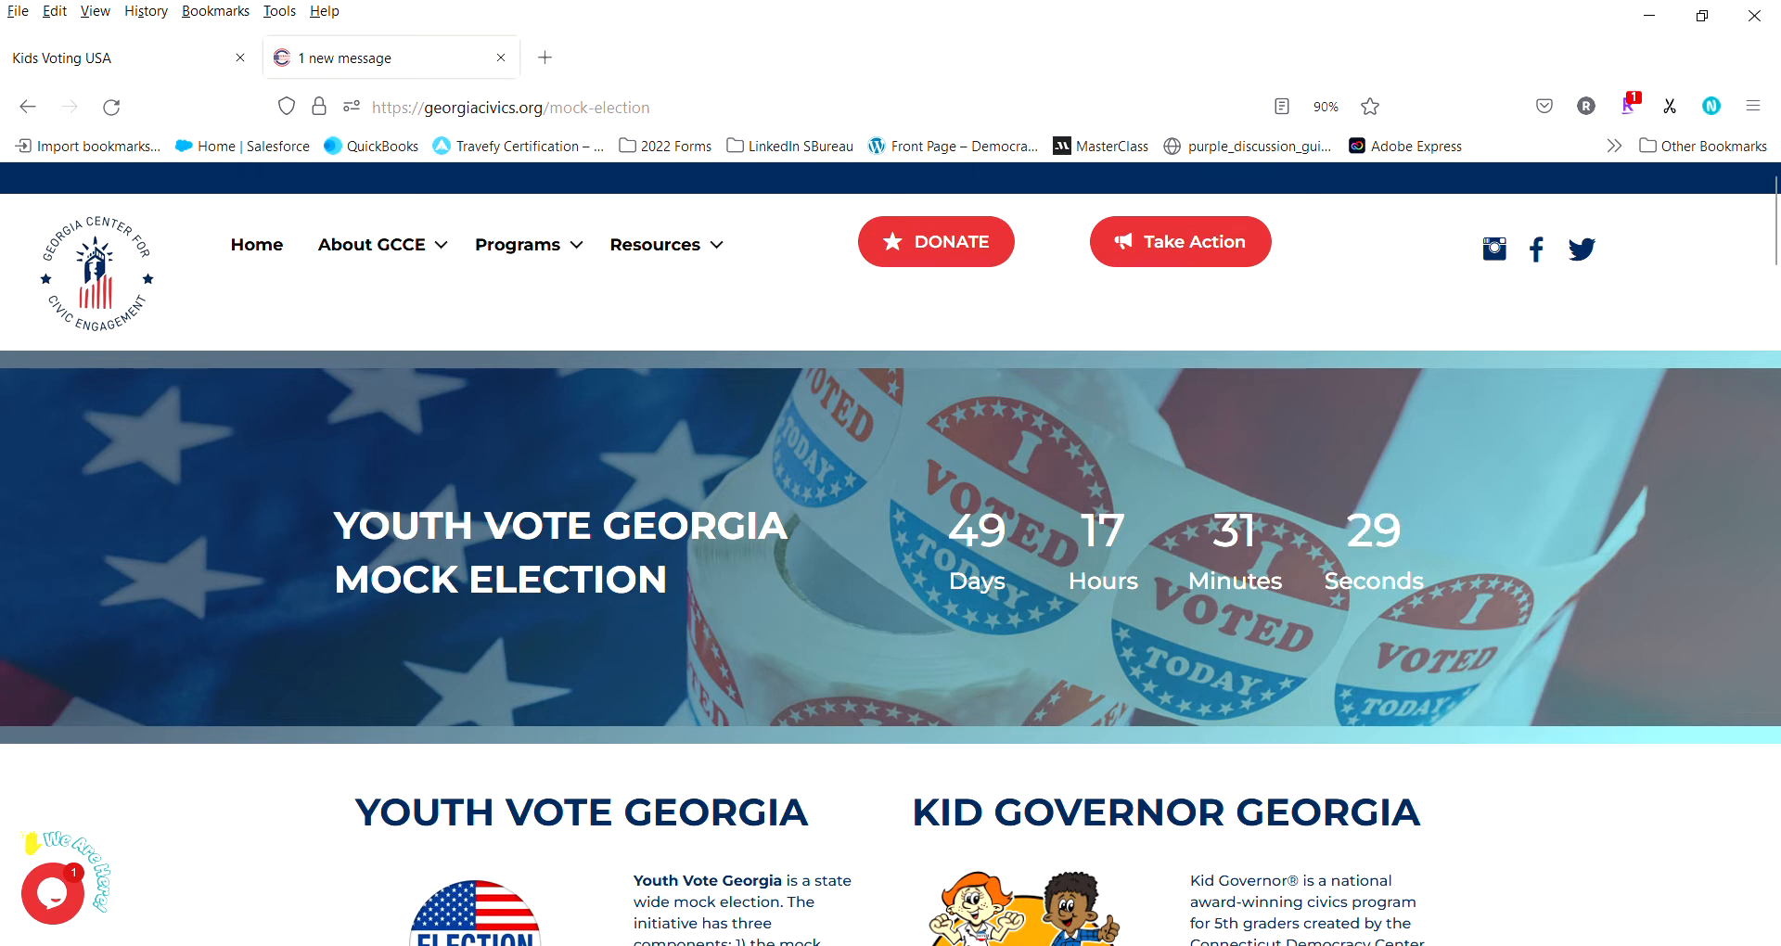
# Step: Open the 2022 school registration form and choose Other / Private School as the school system
pyautogui.scroll(-3)
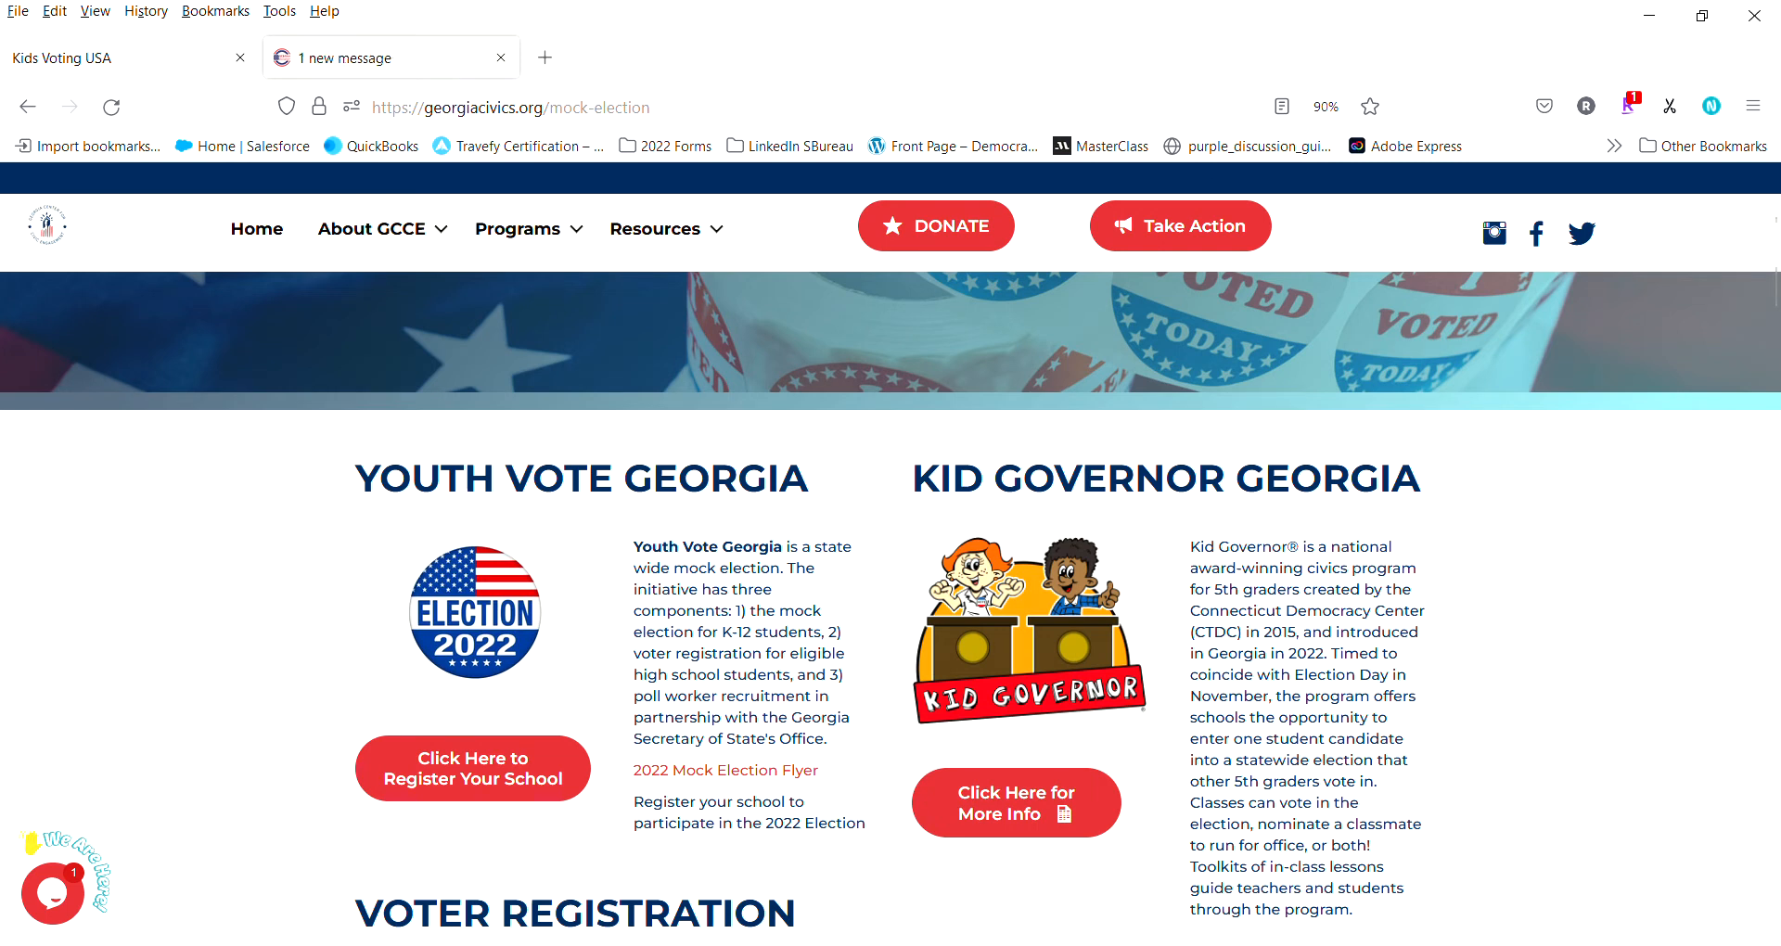
pyautogui.moveTo(474, 769)
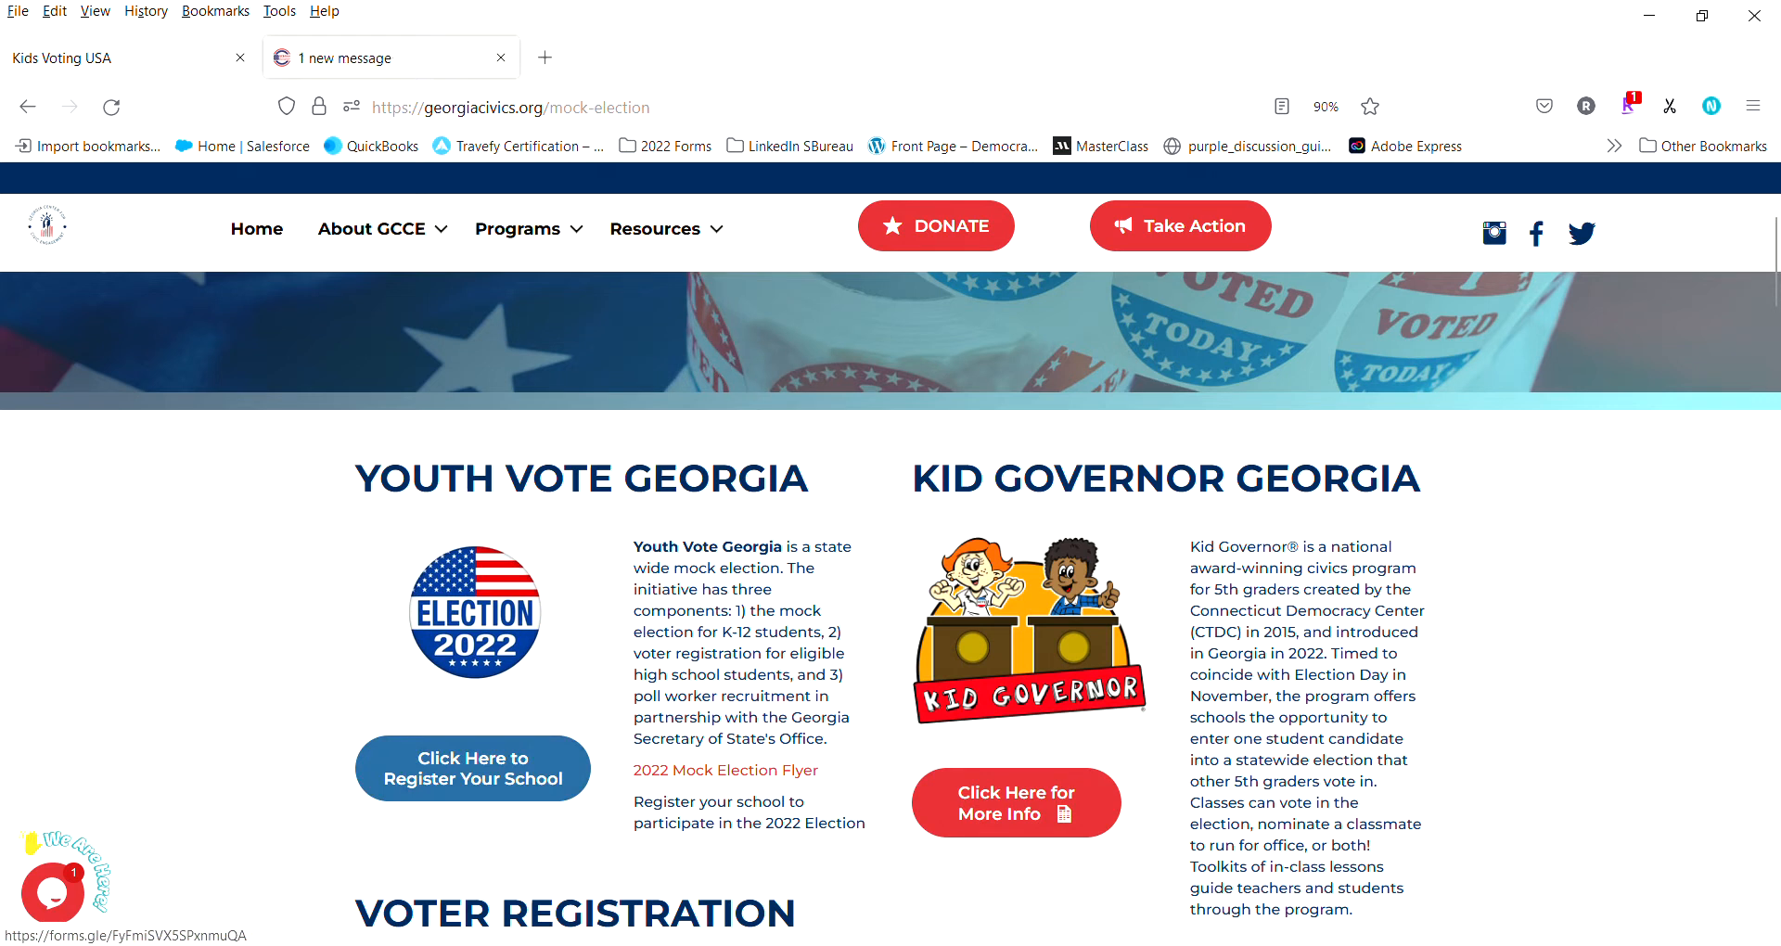
pyautogui.click(473, 768)
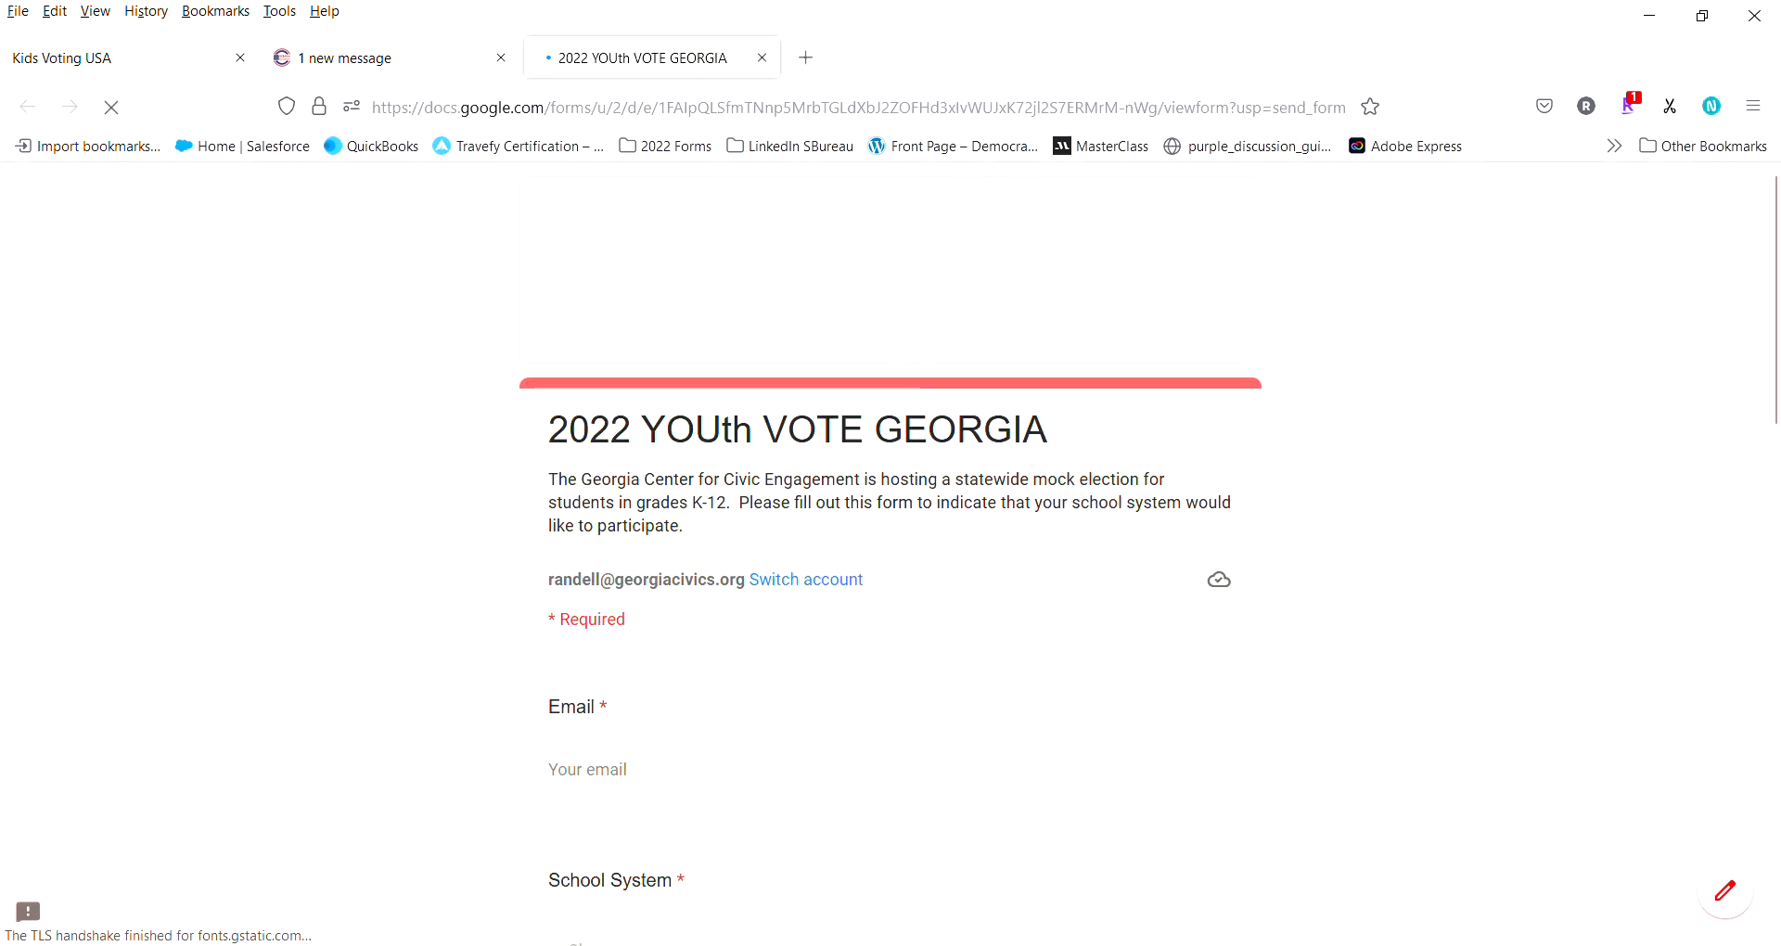
pyautogui.scroll(-3)
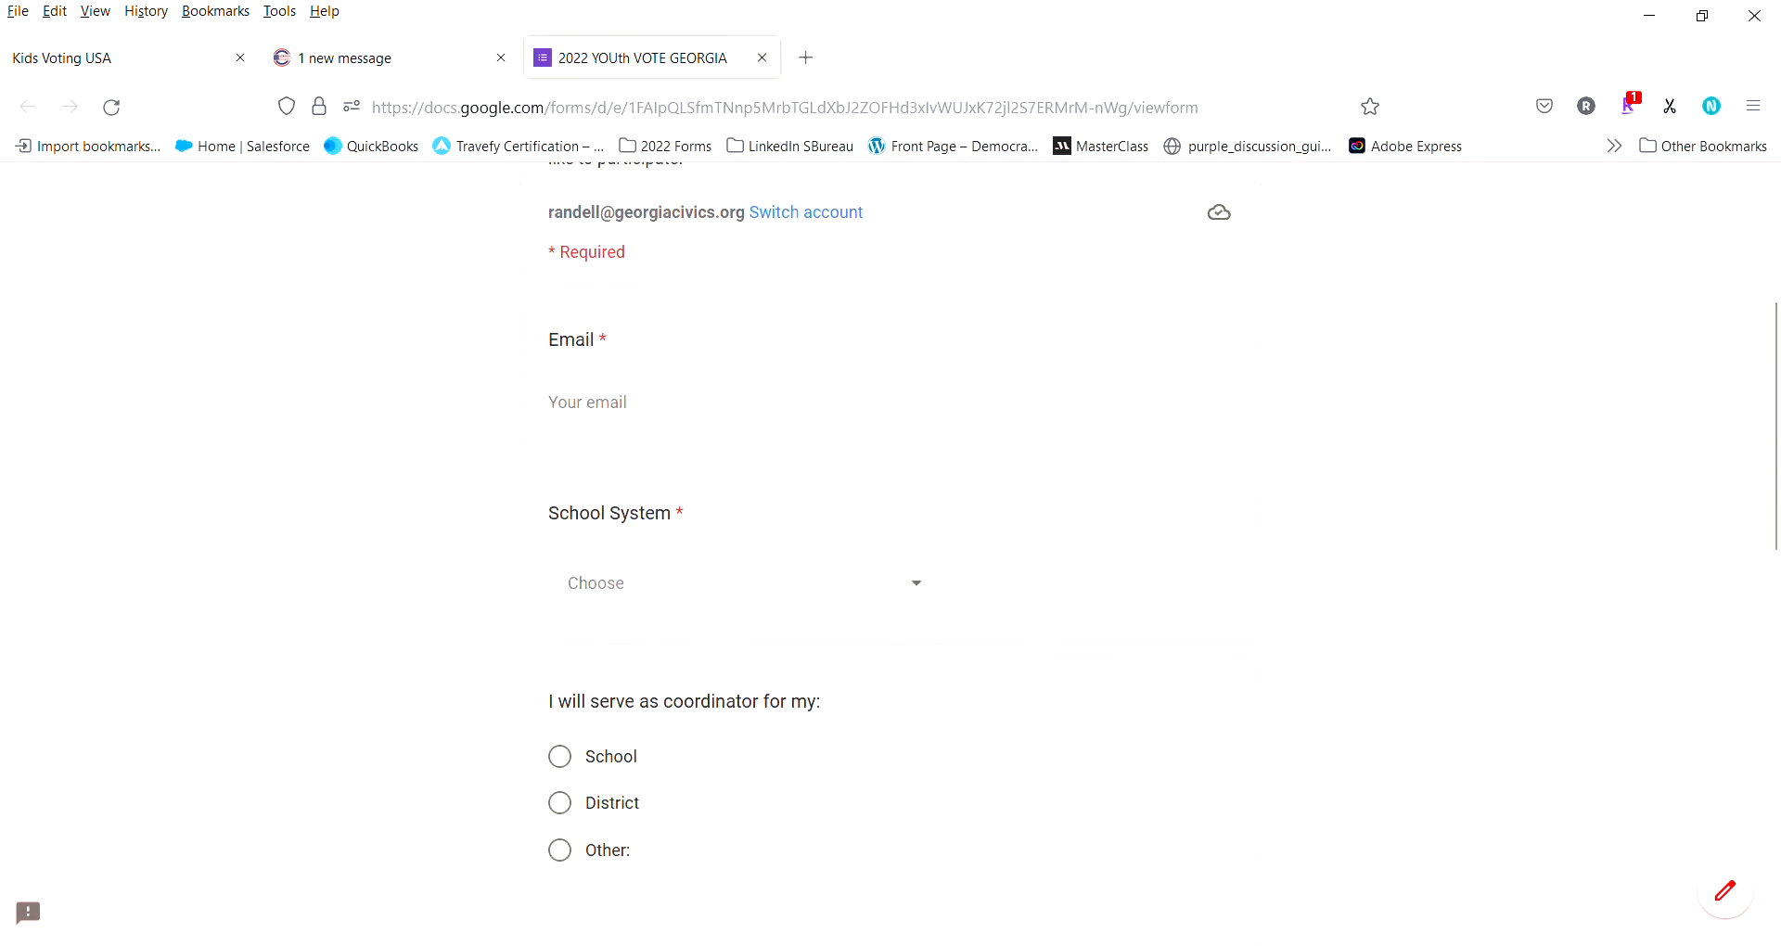
pyautogui.click(738, 583)
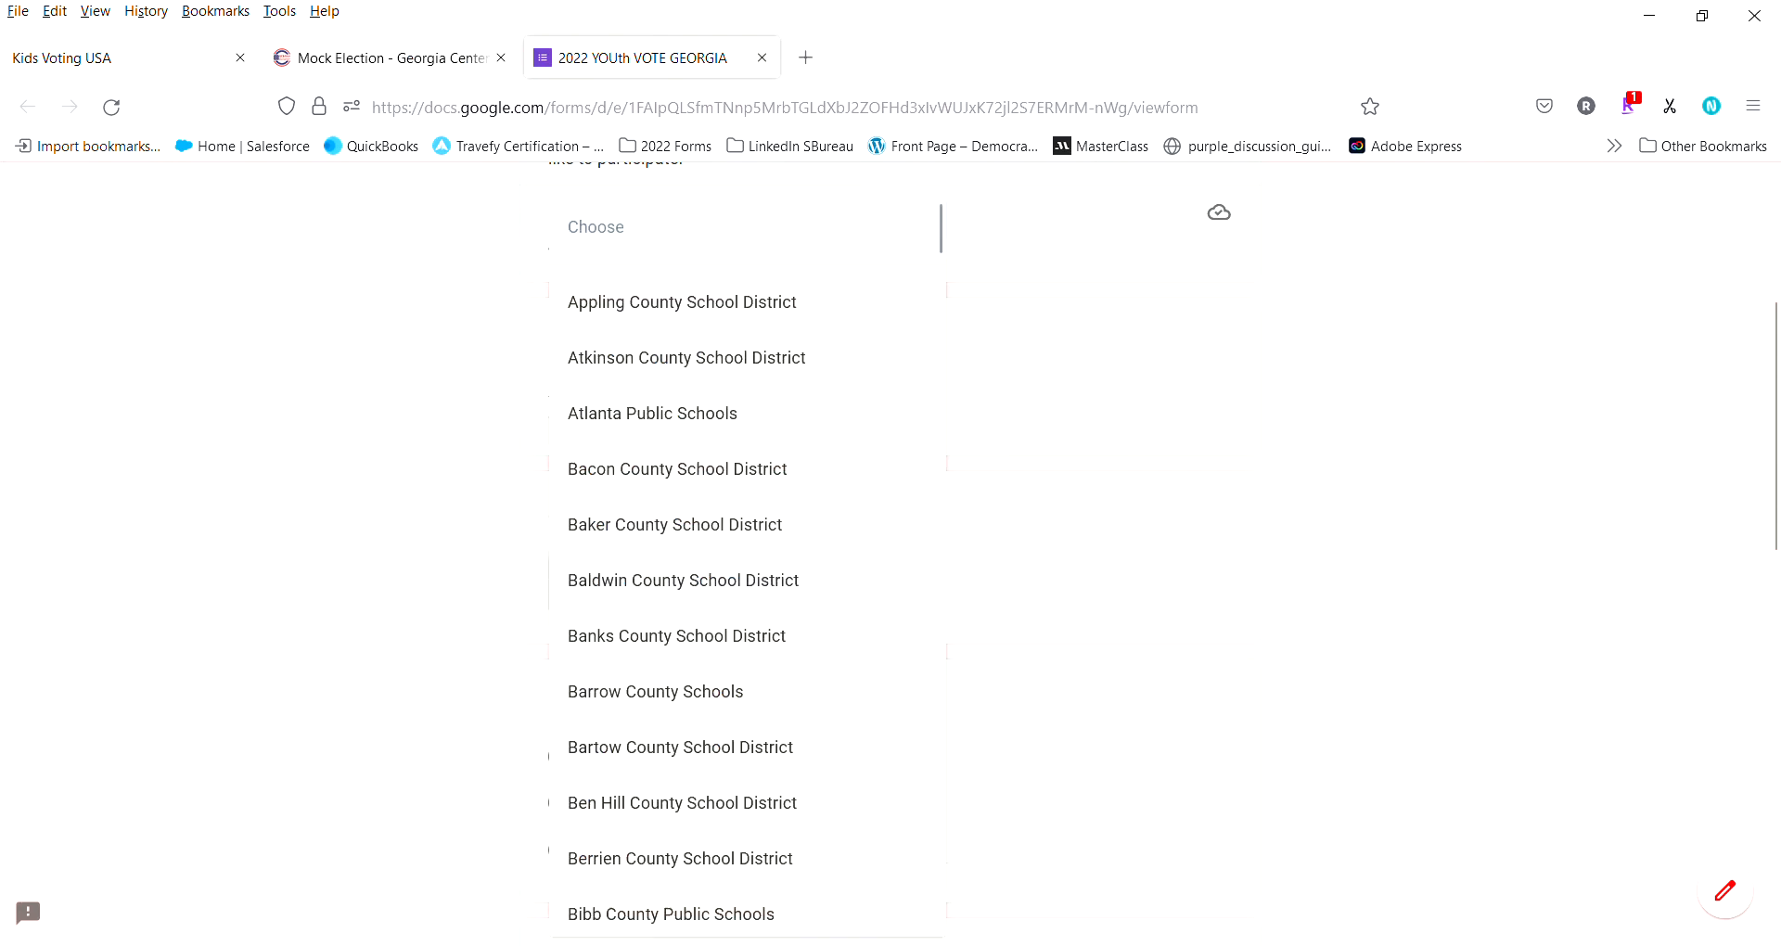
pyautogui.scroll(-3)
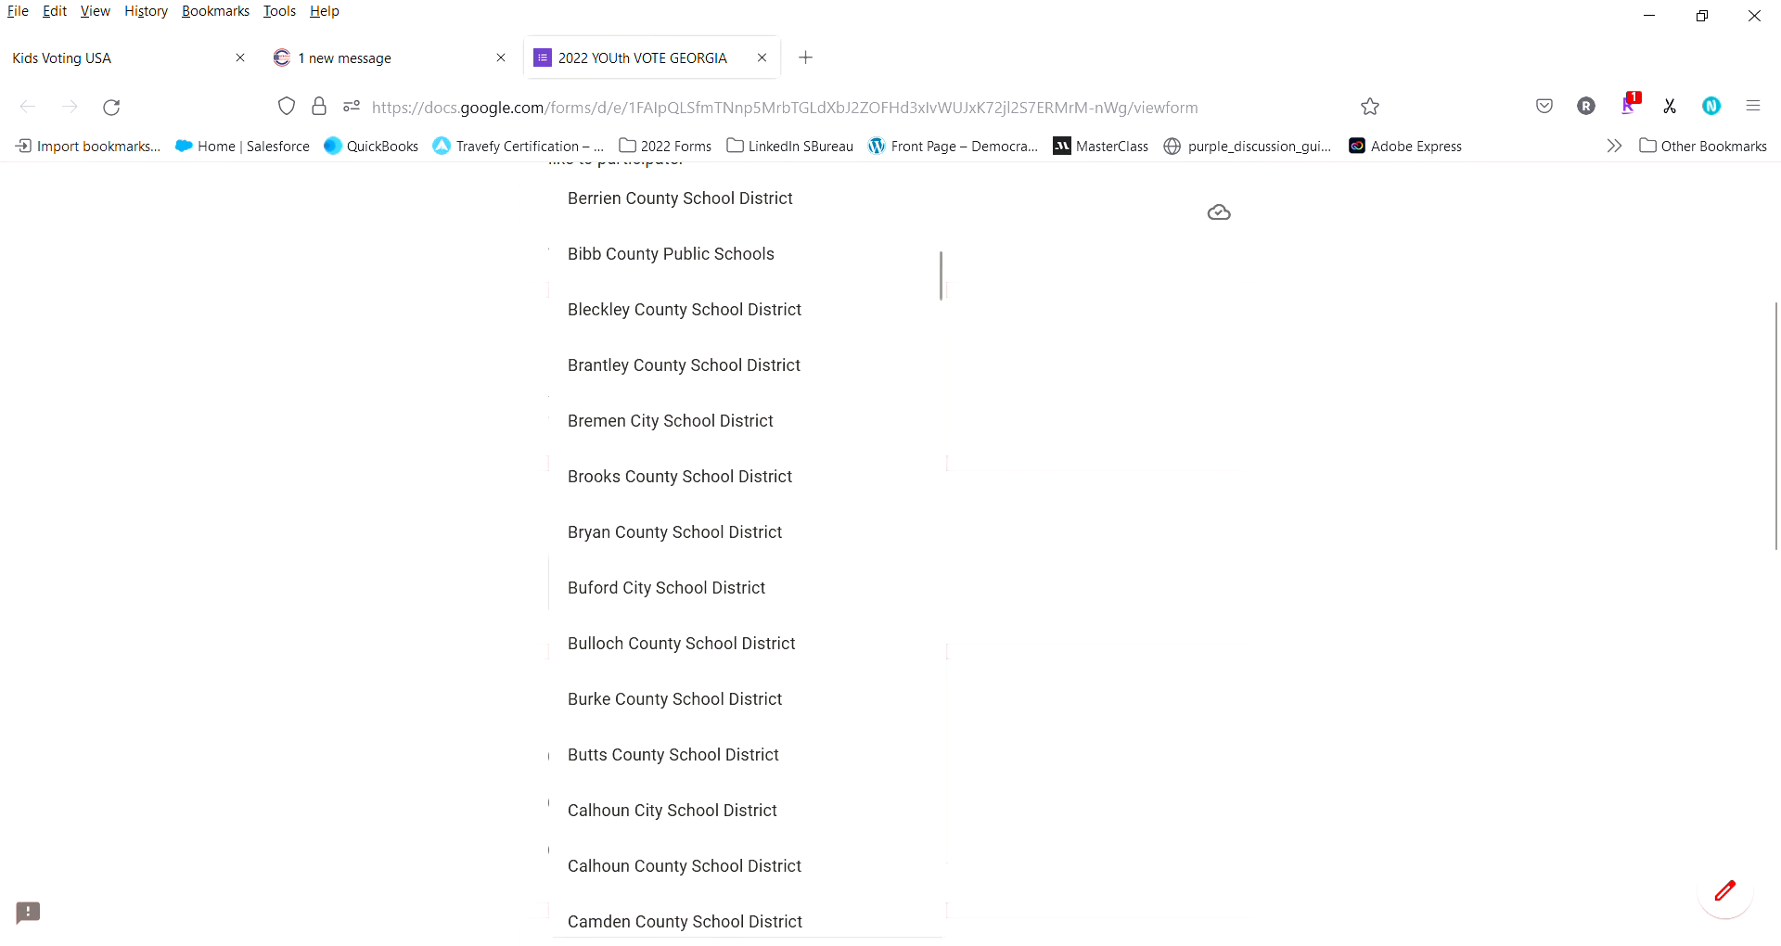
pyautogui.scroll(-3)
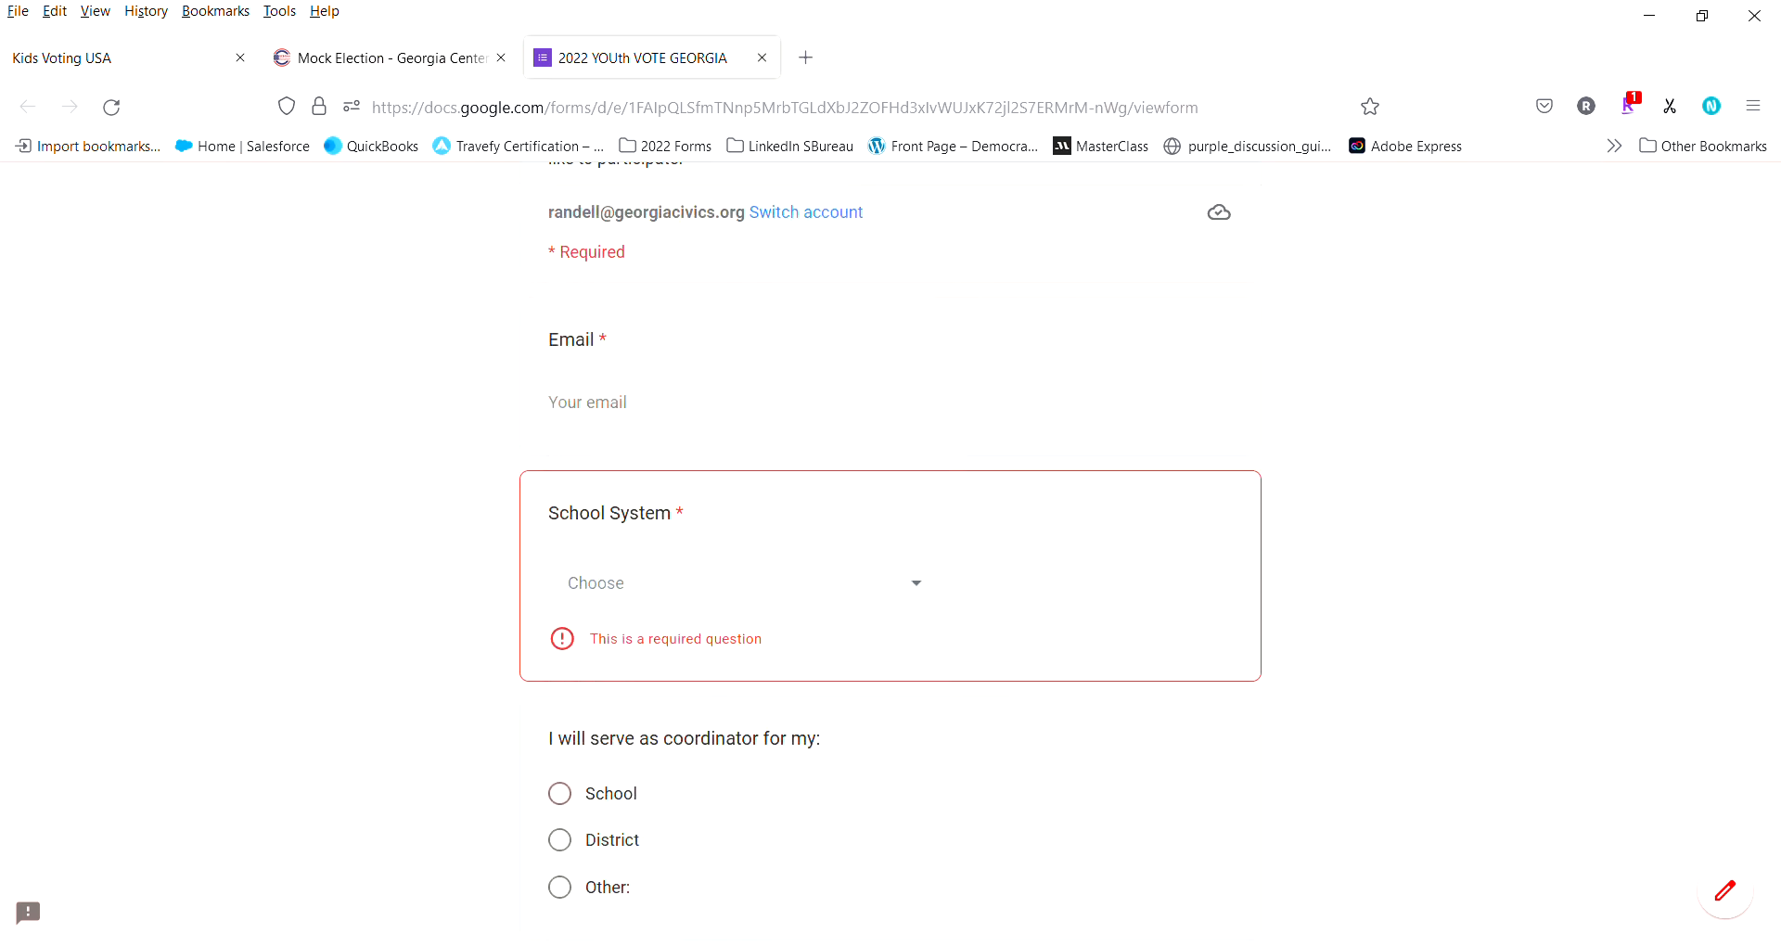
pyautogui.click(739, 583)
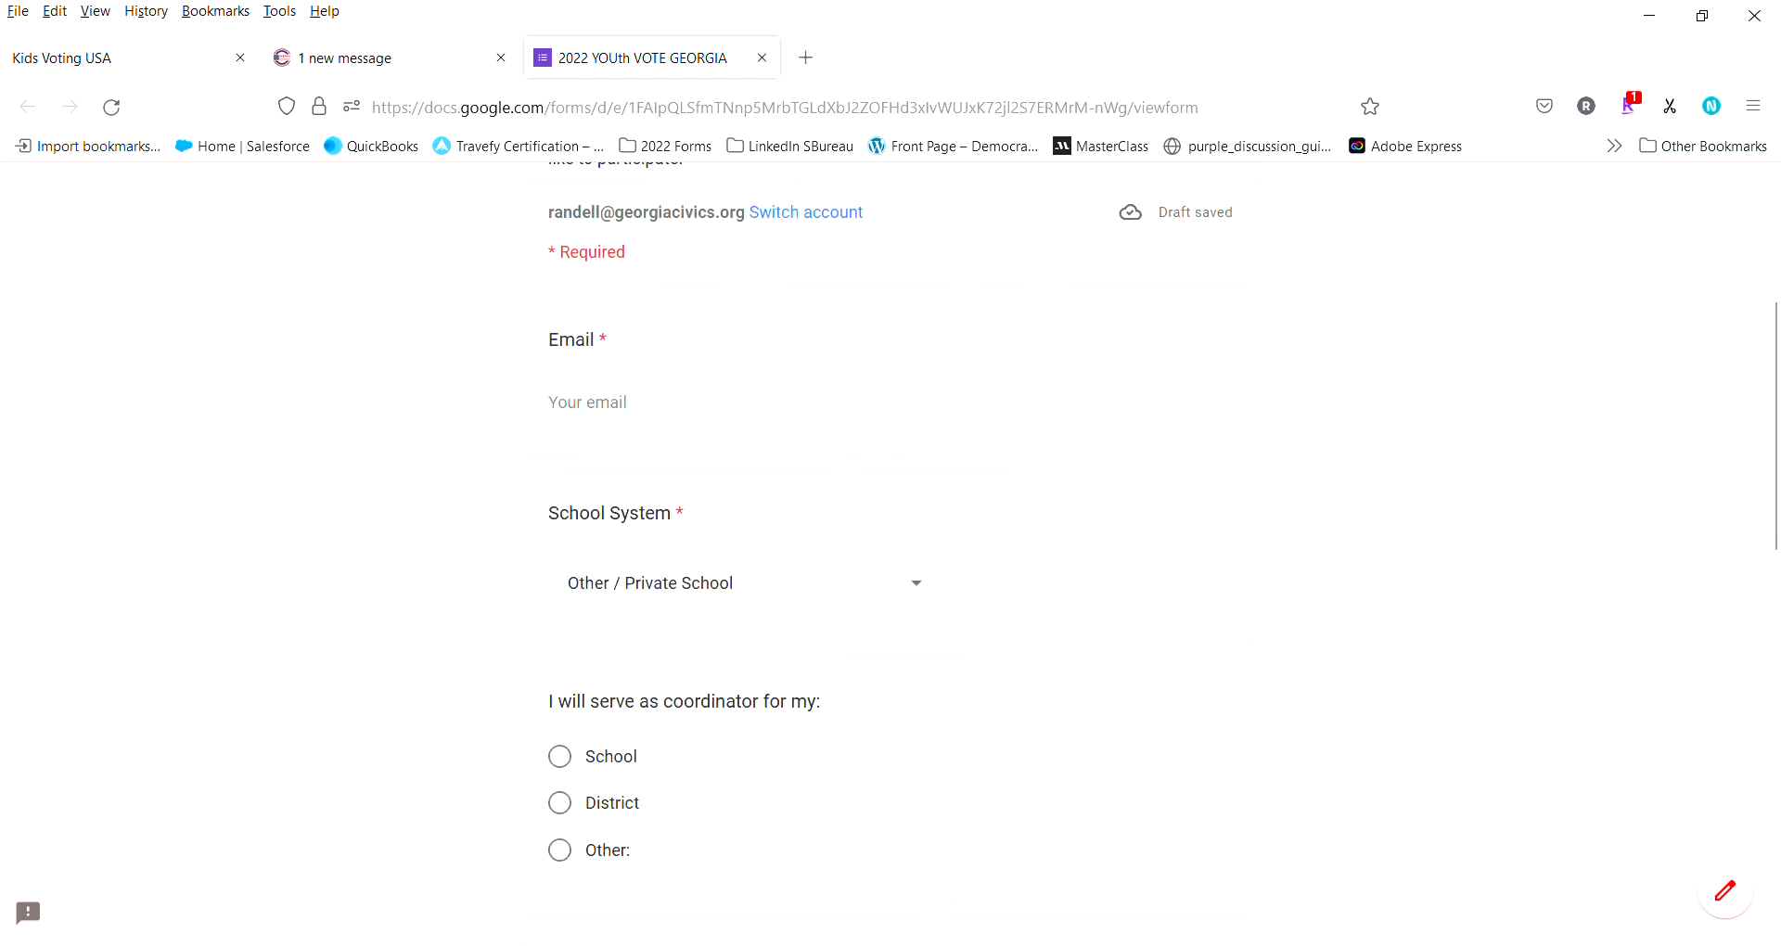
# Step: Scroll through the rest of the registration form questions and back up
pyautogui.scroll(-3)
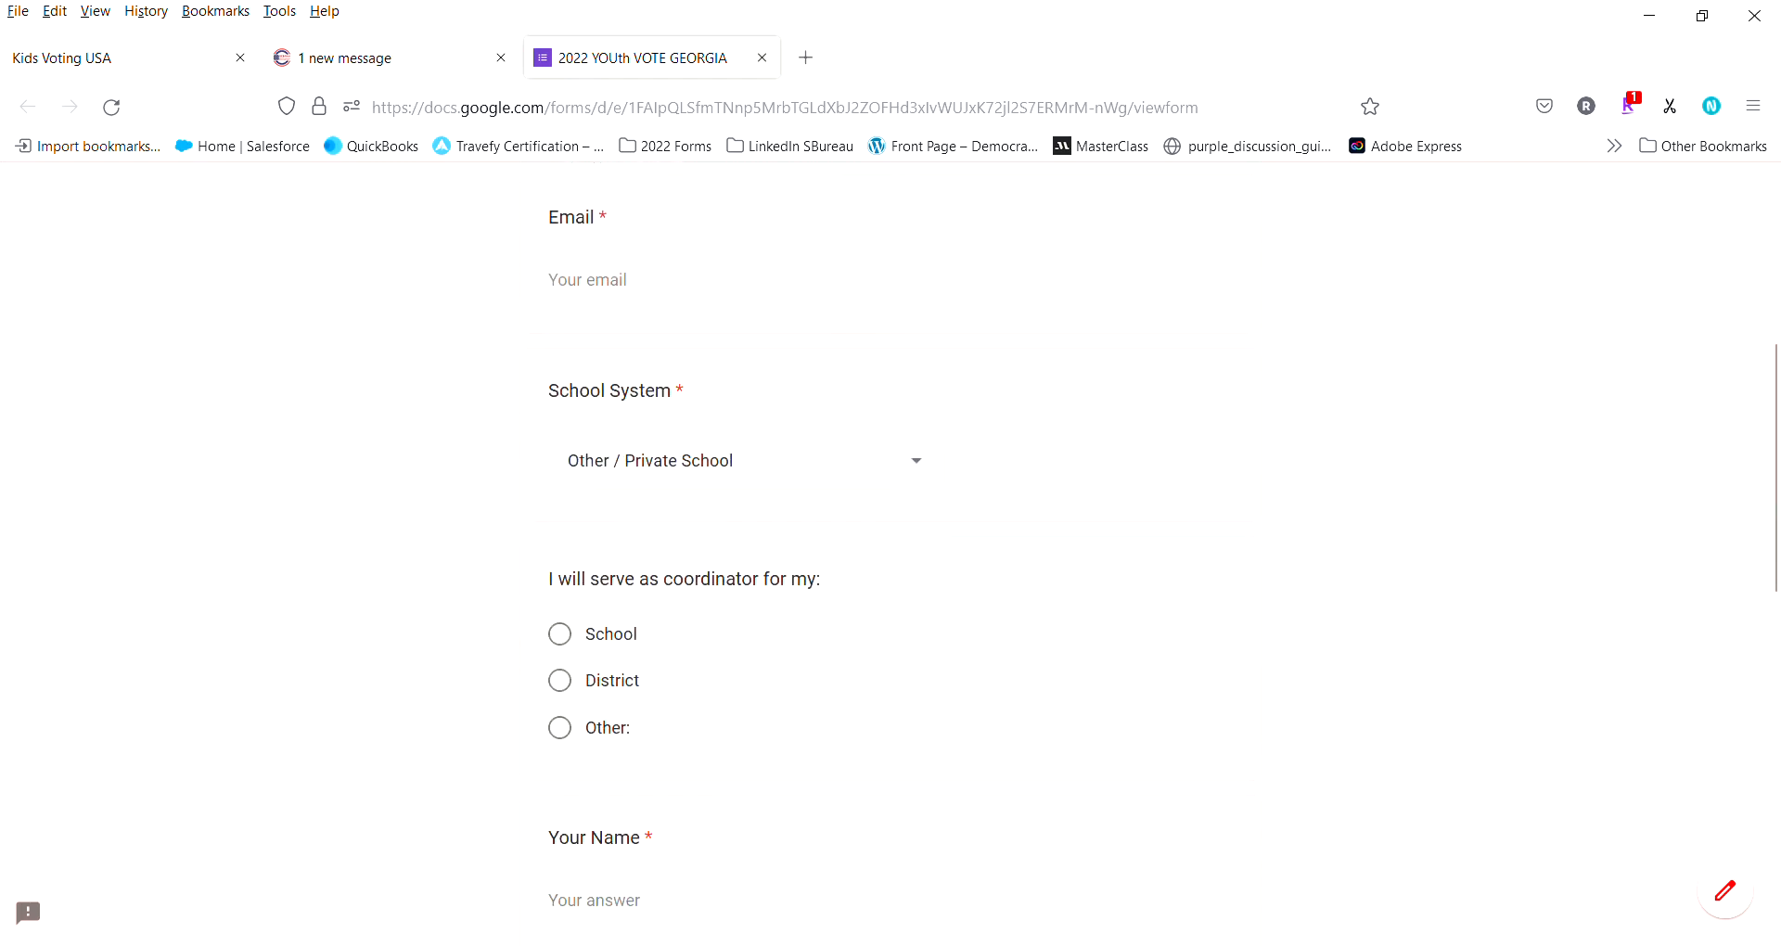
pyautogui.scroll(-3)
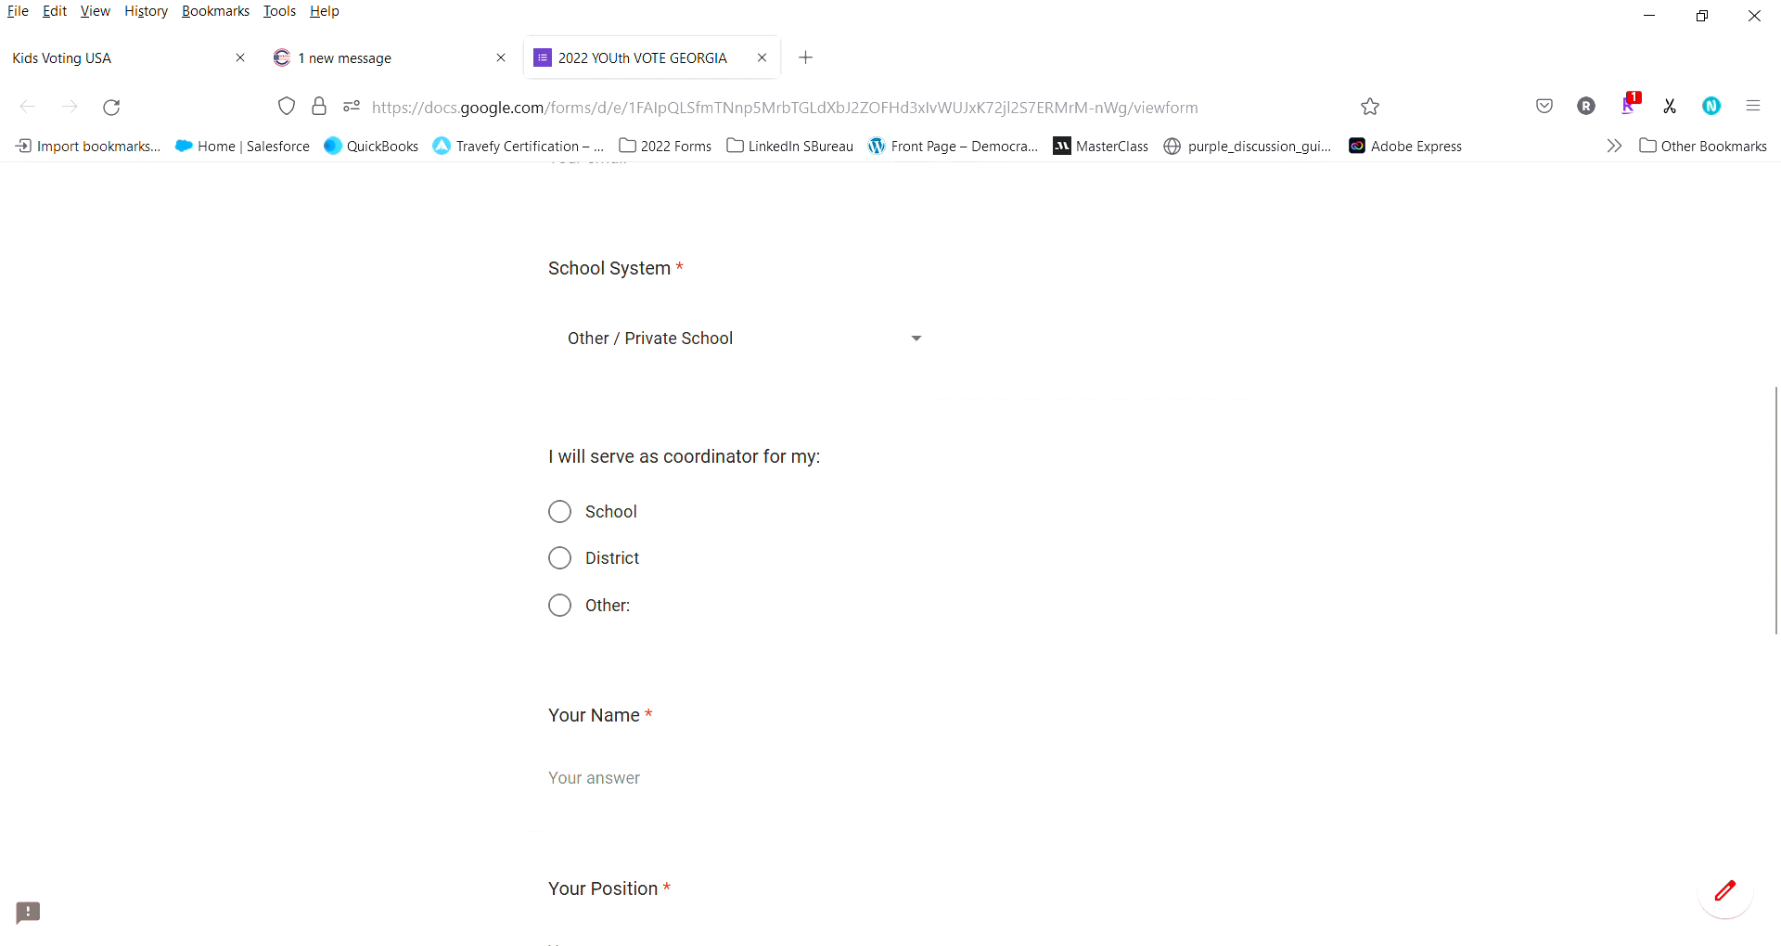
pyautogui.scroll(-3)
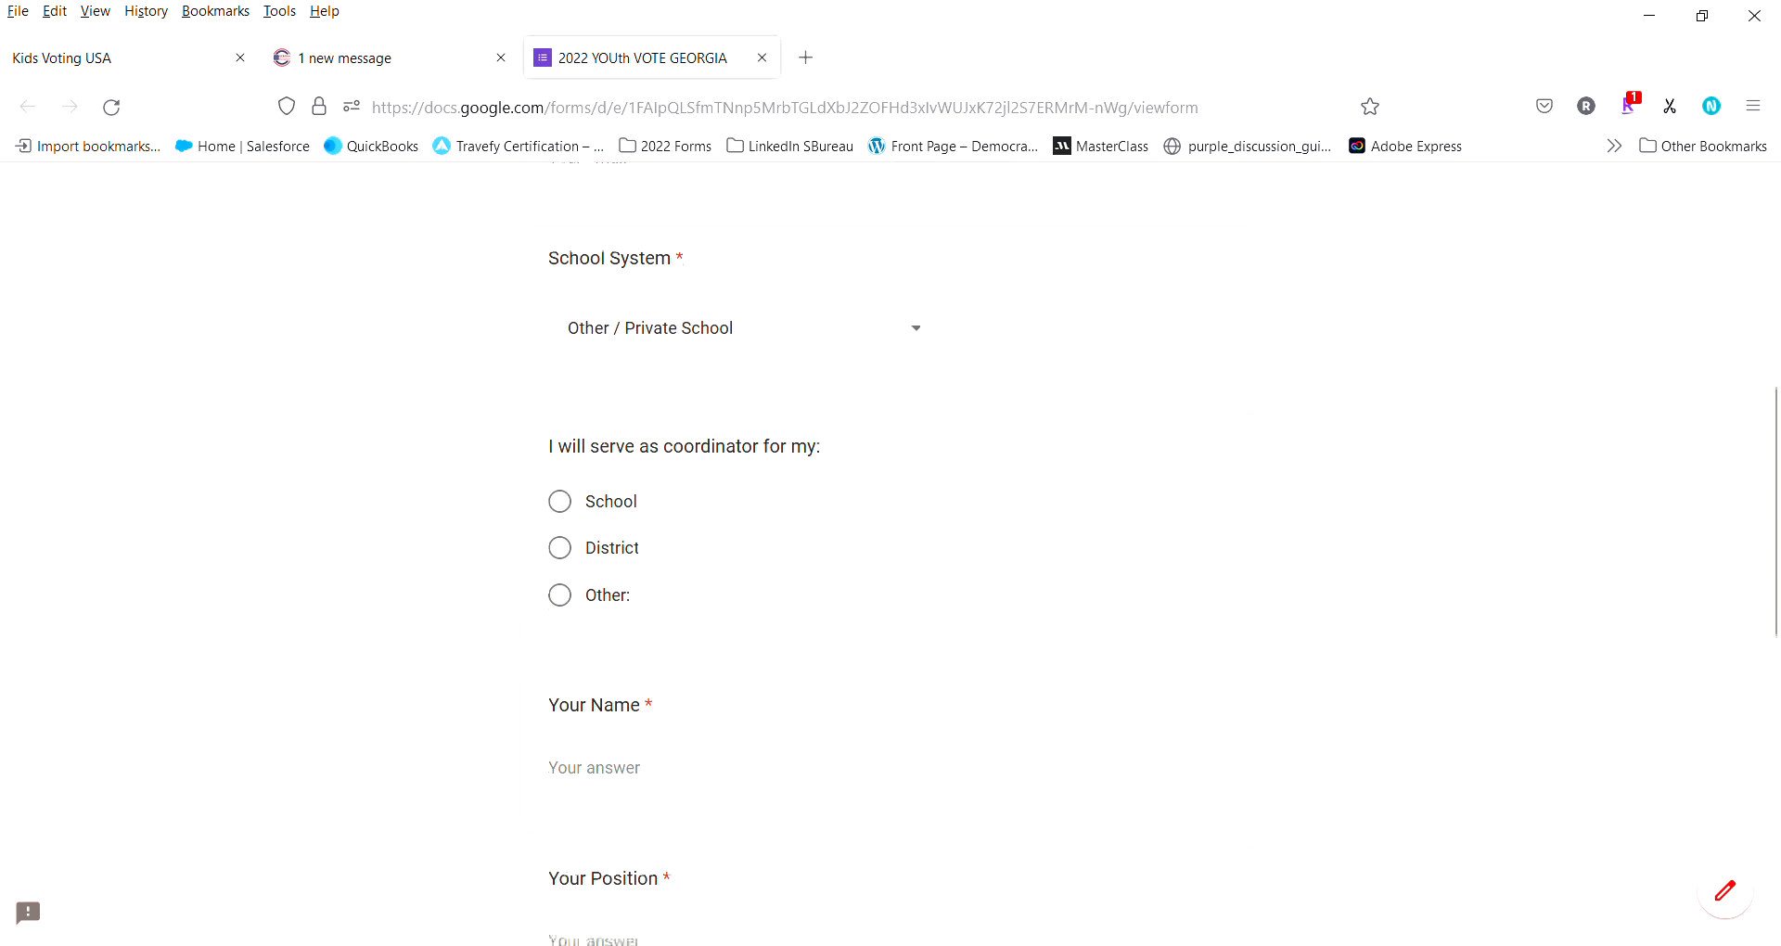
pyautogui.scroll(-3)
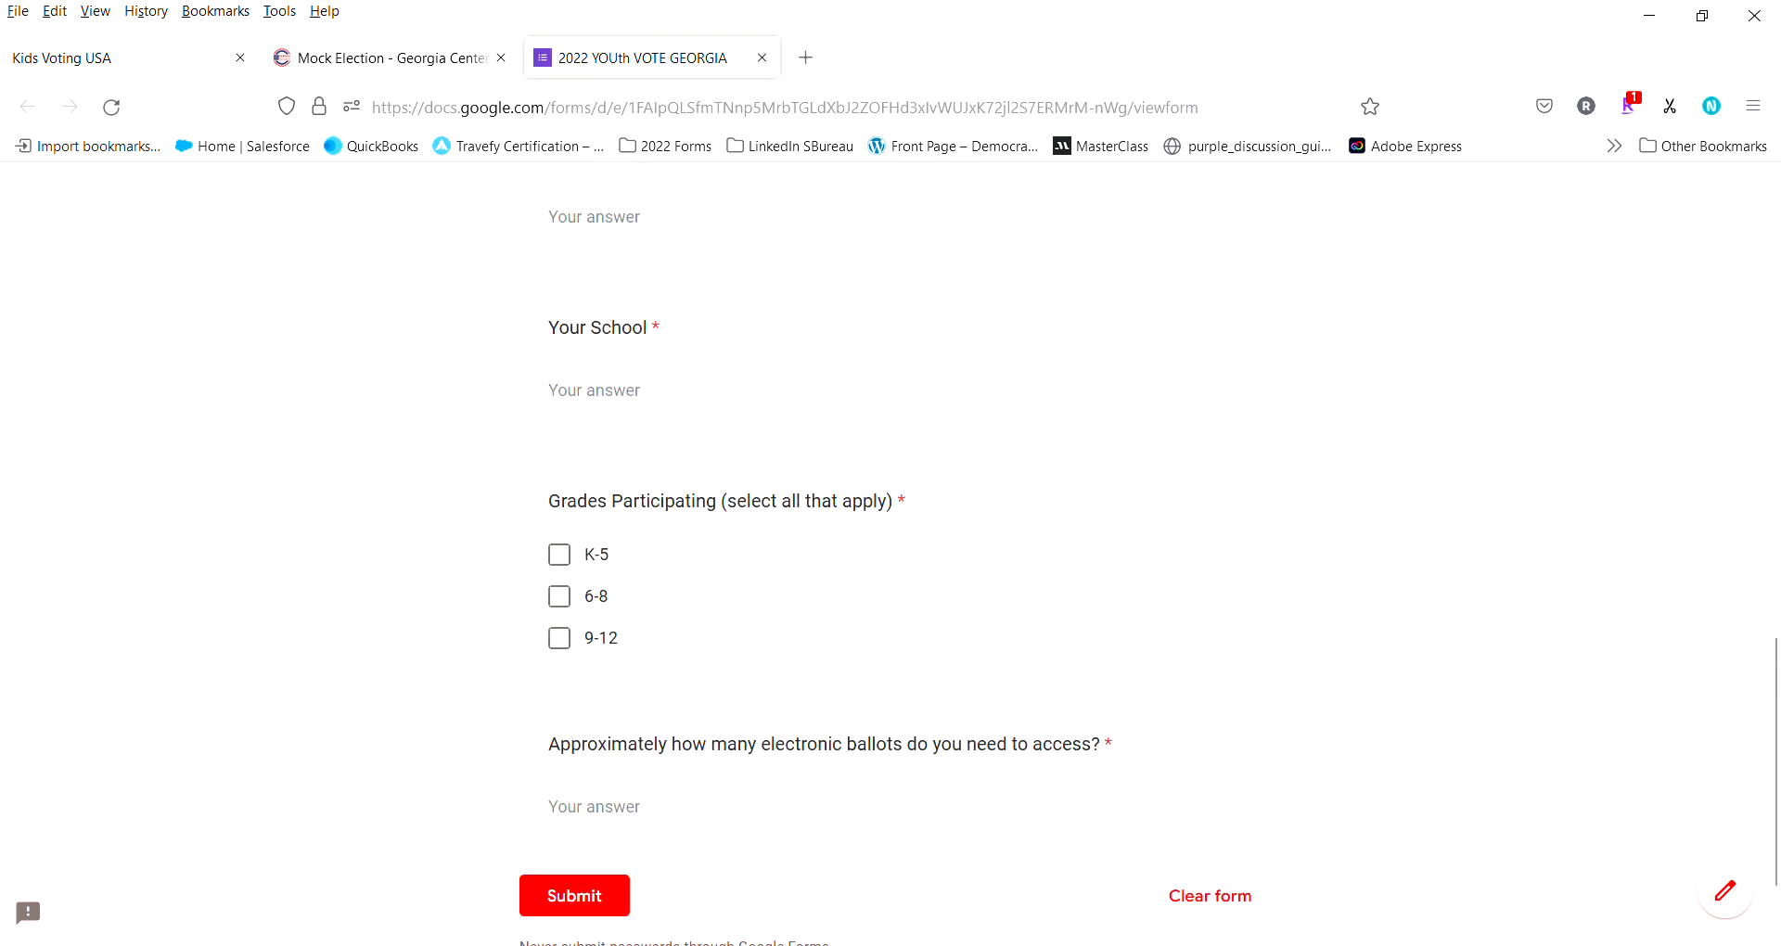
pyautogui.scroll(3)
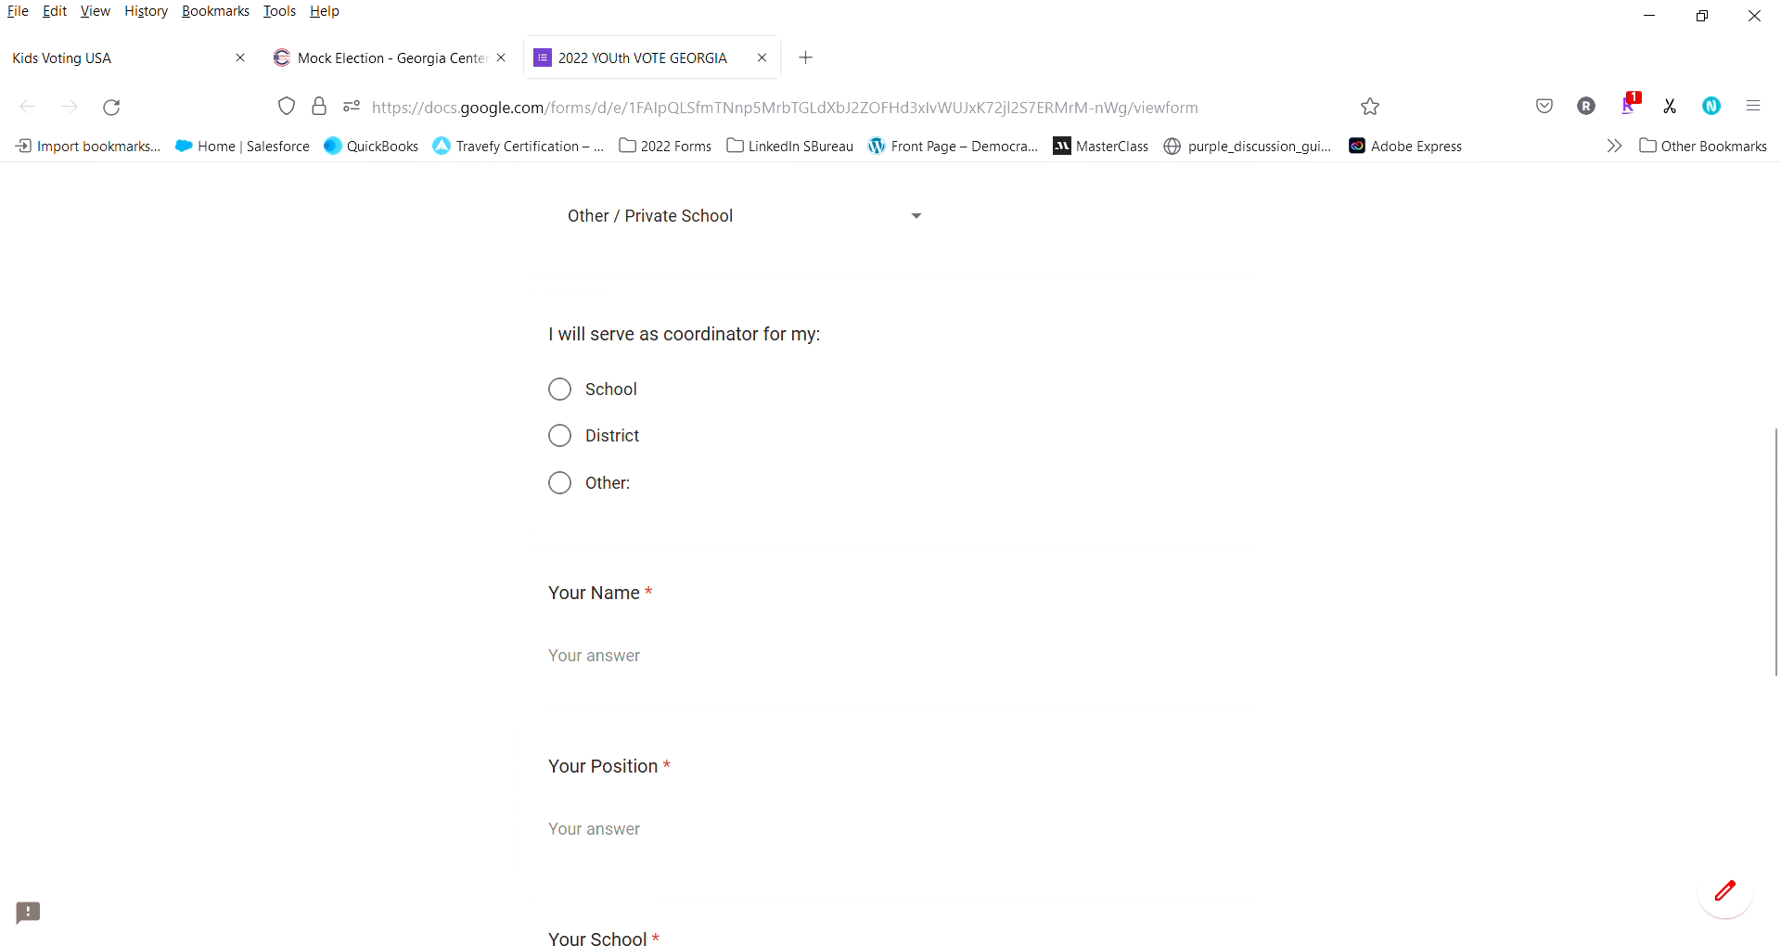
# Step: Start the Your Name answer, then close the form unsubmitted to reach the voter sign-in page
pyautogui.click(720, 655)
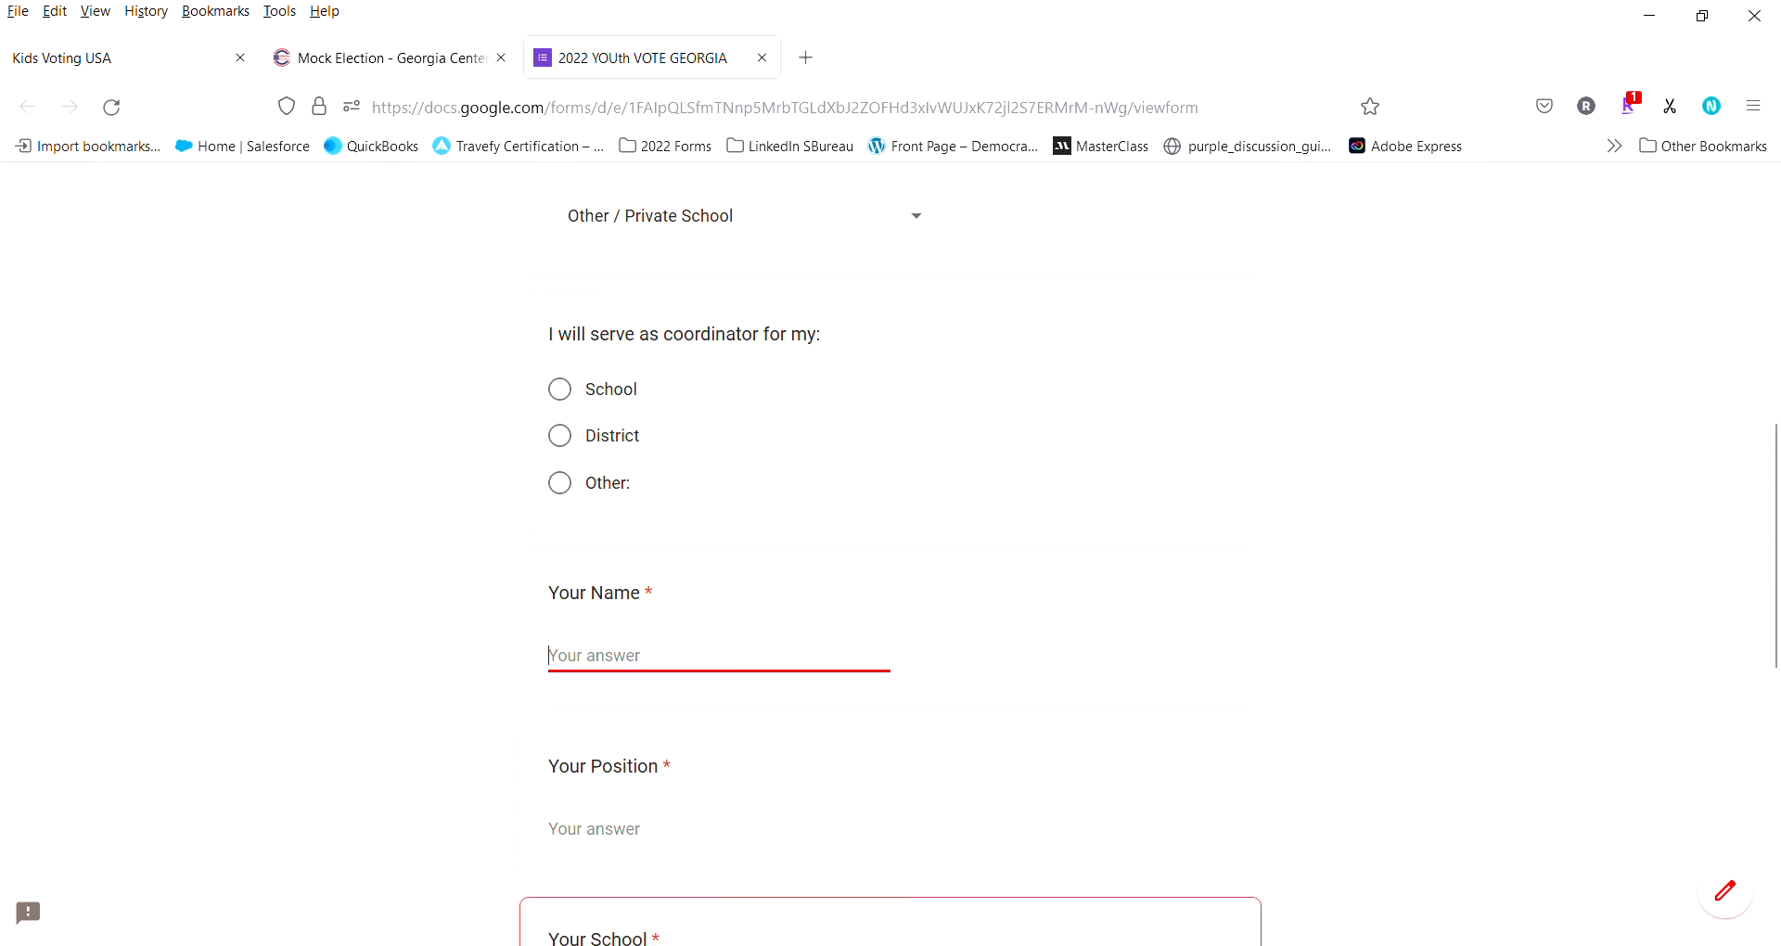
pyautogui.scroll(-3)
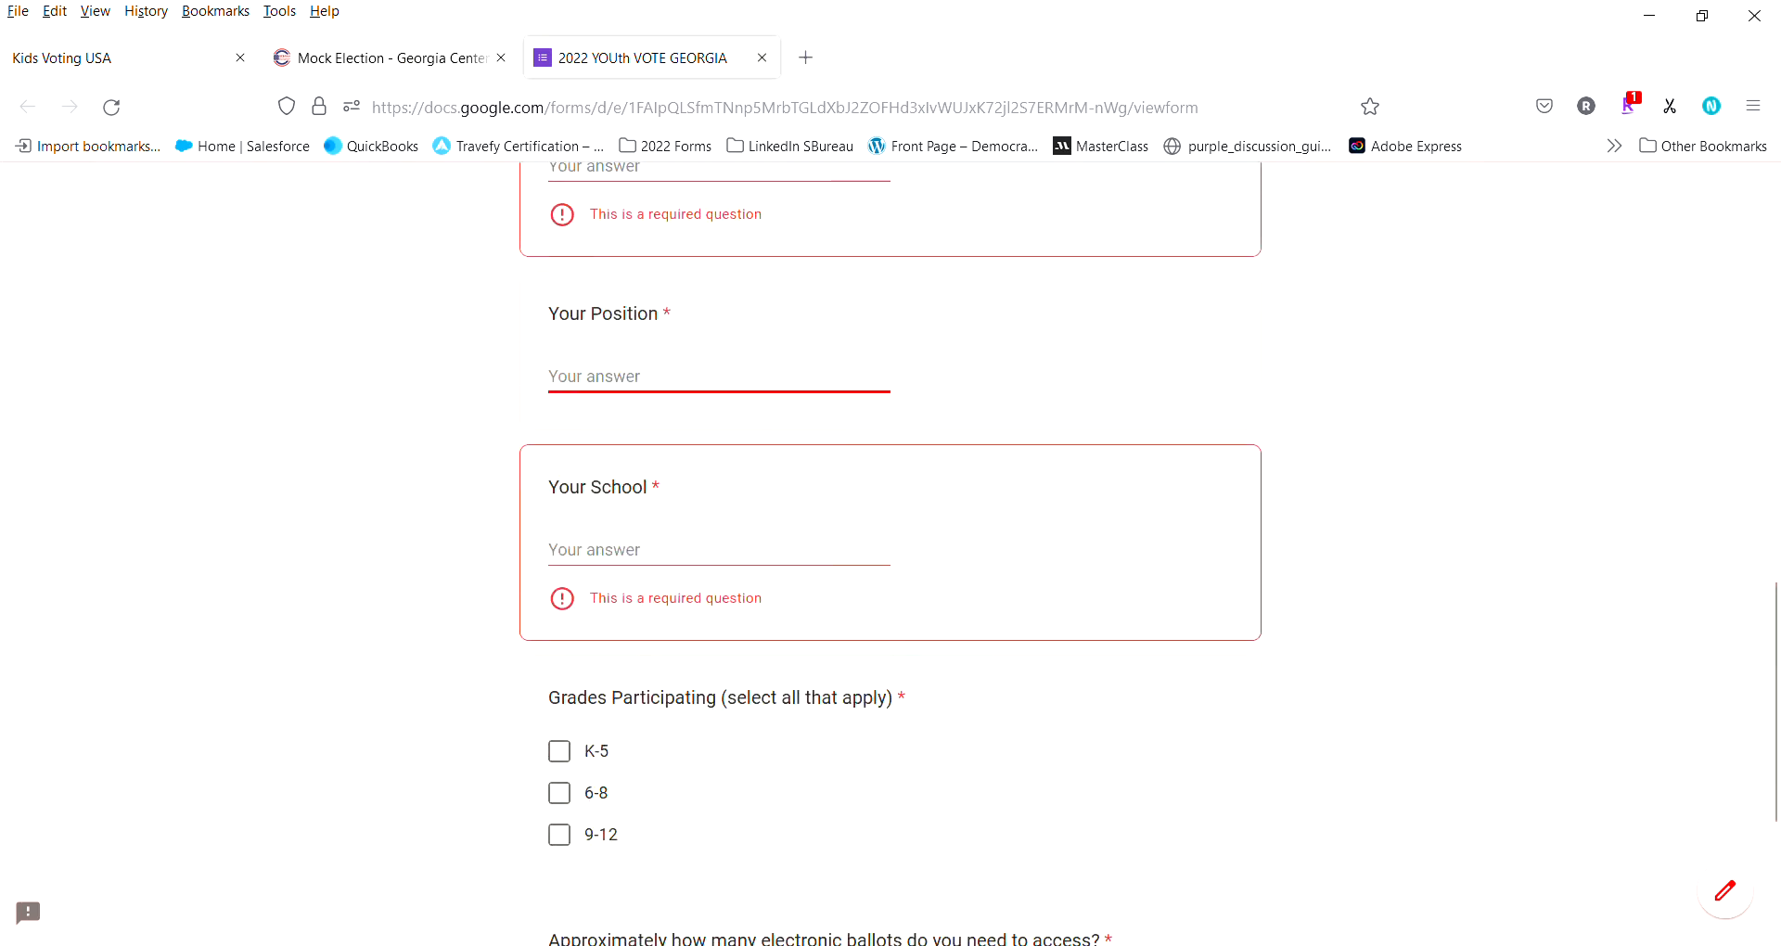
pyautogui.scroll(-3)
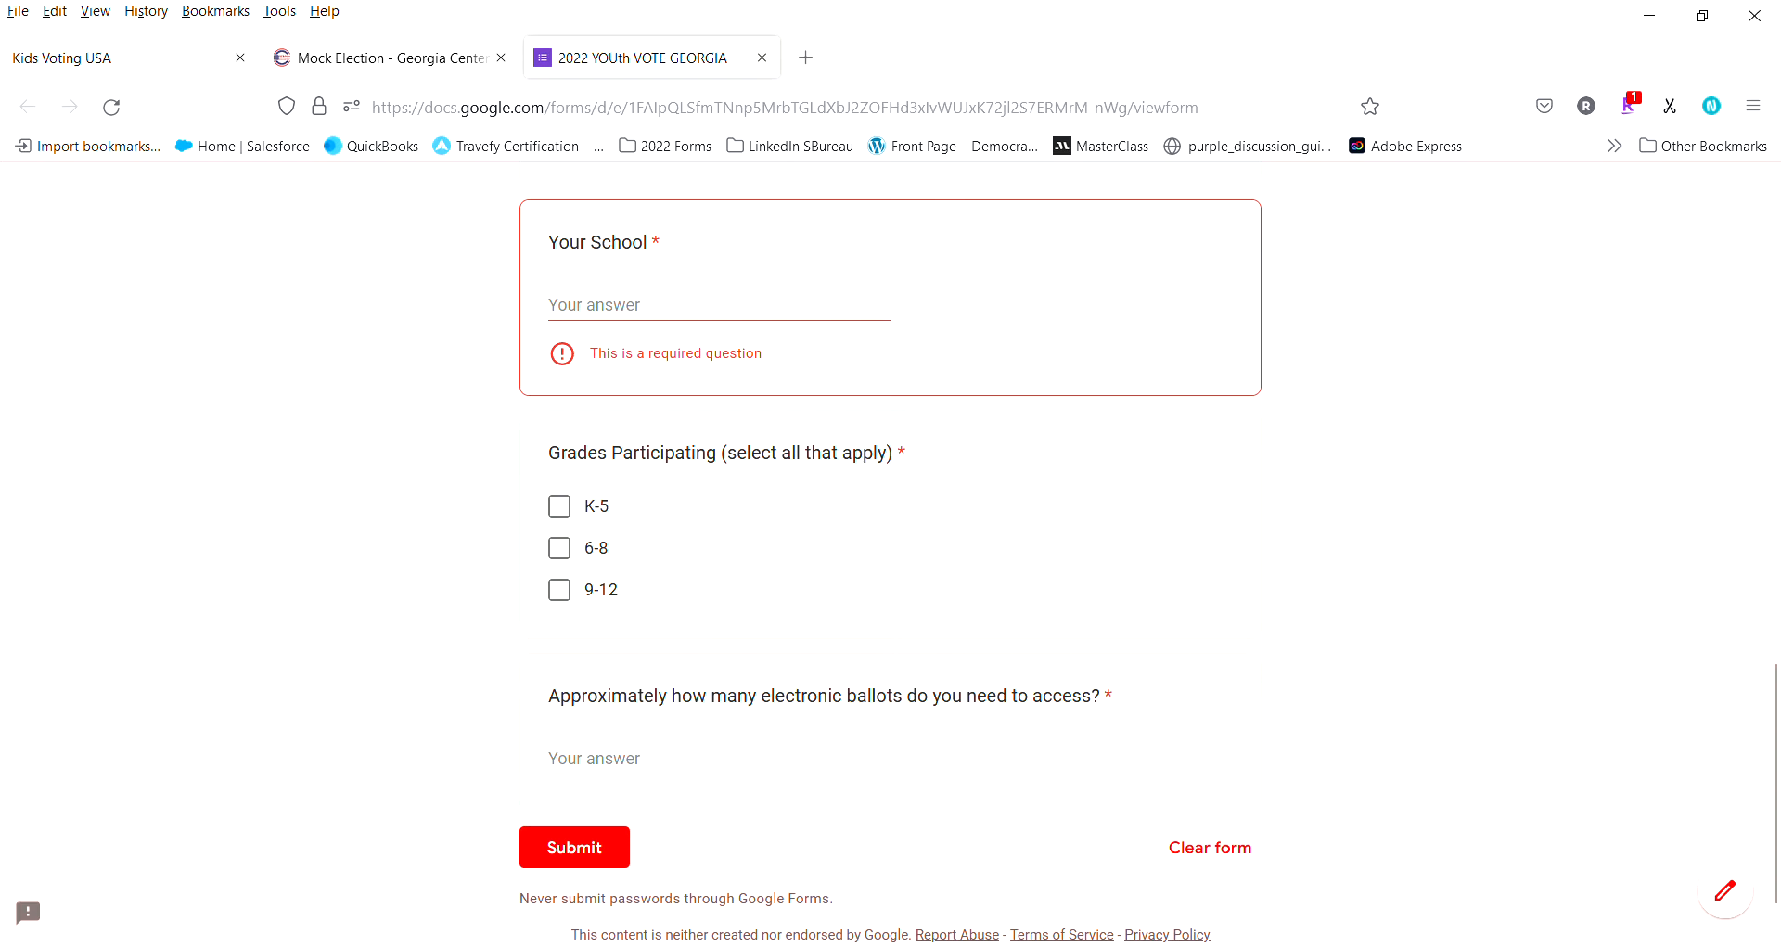
pyautogui.click(718, 796)
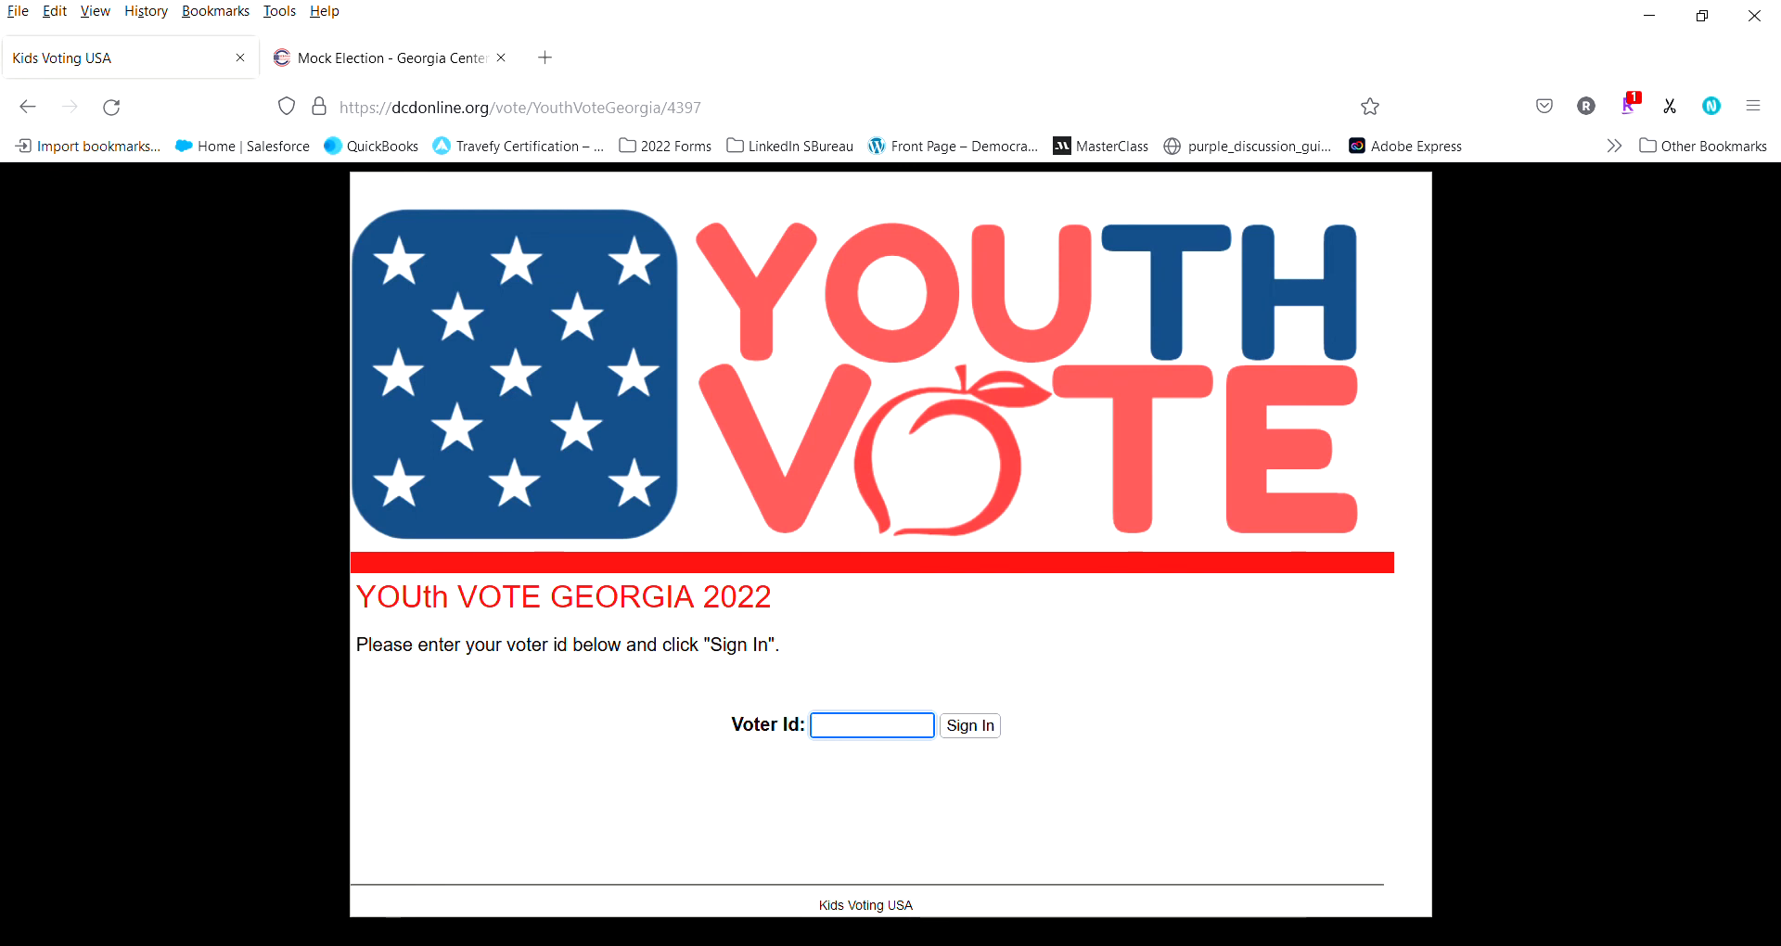
# Step: Replace the number at the end of the address with 4397 to load the 2022 voter sign-in page
pyautogui.click(871, 726)
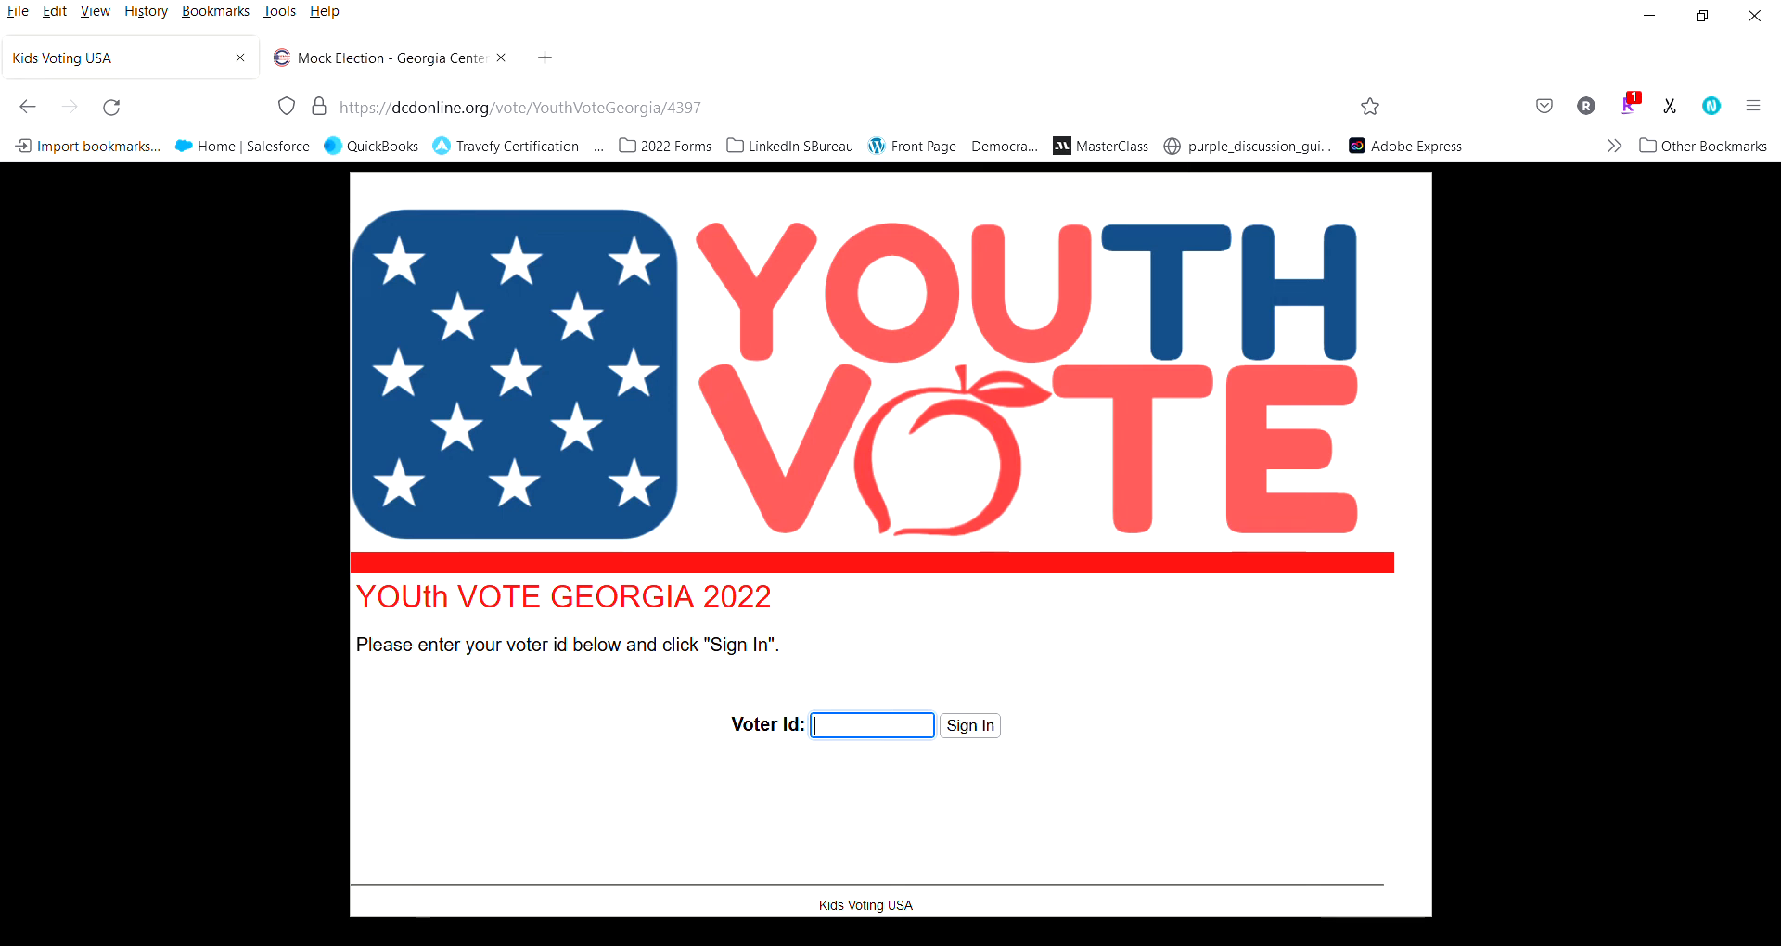
pyautogui.click(518, 108)
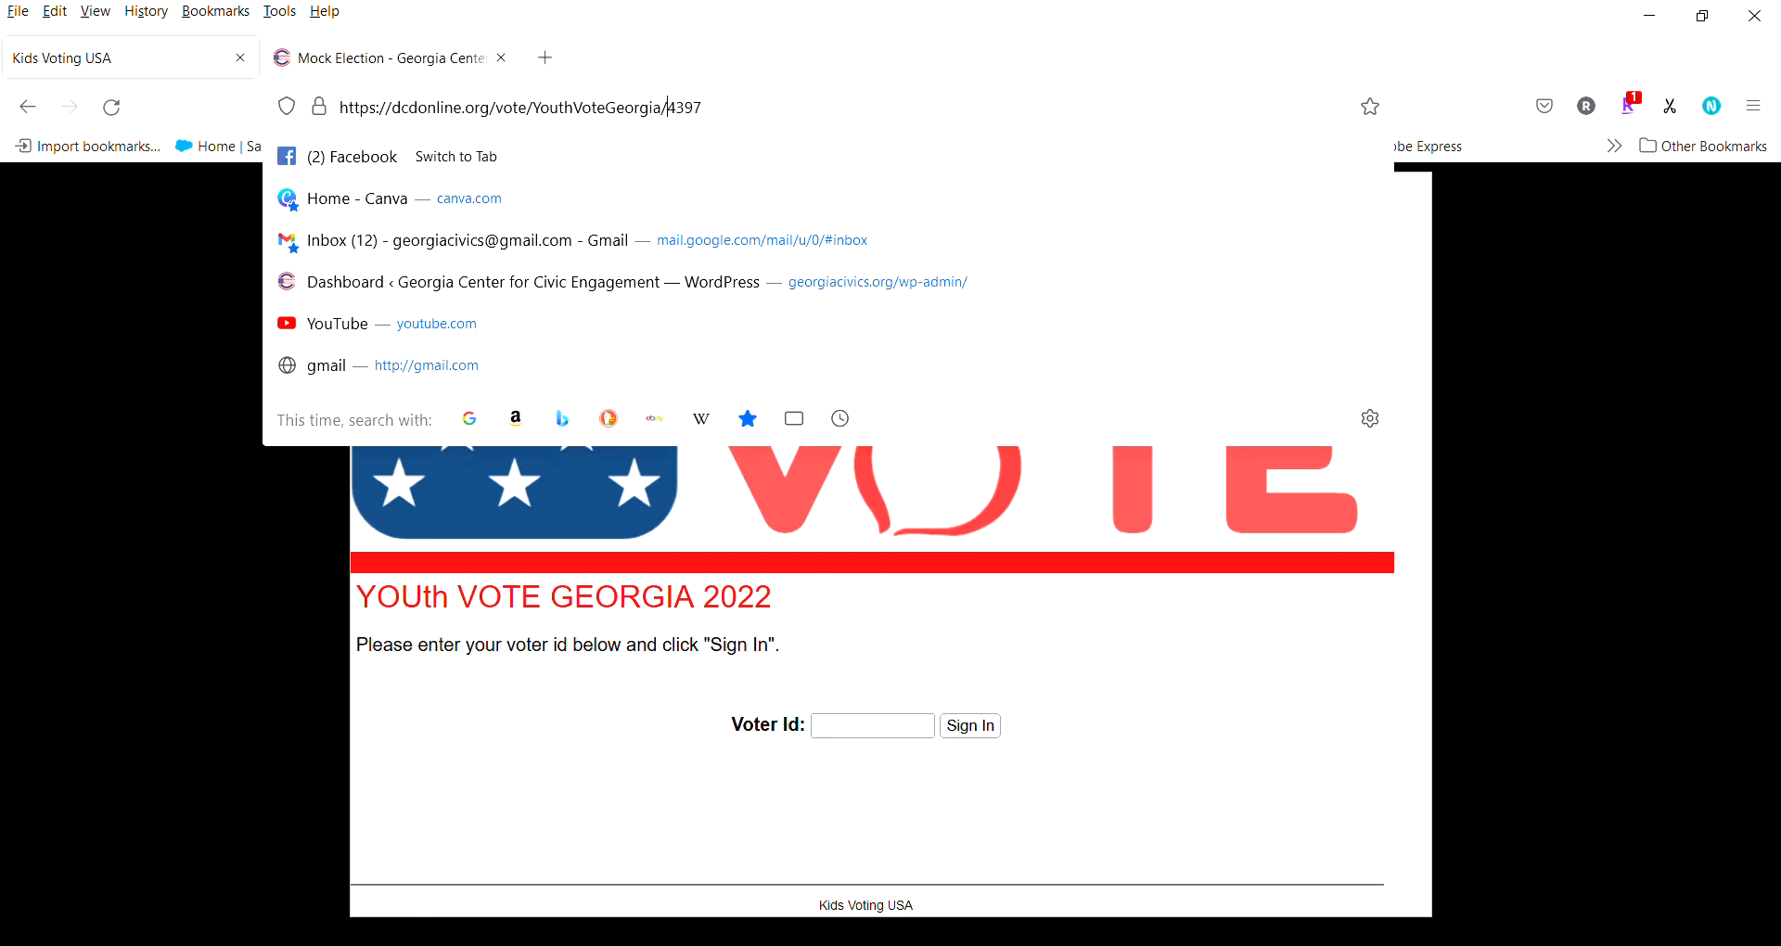
pyautogui.doubleClick(681, 107)
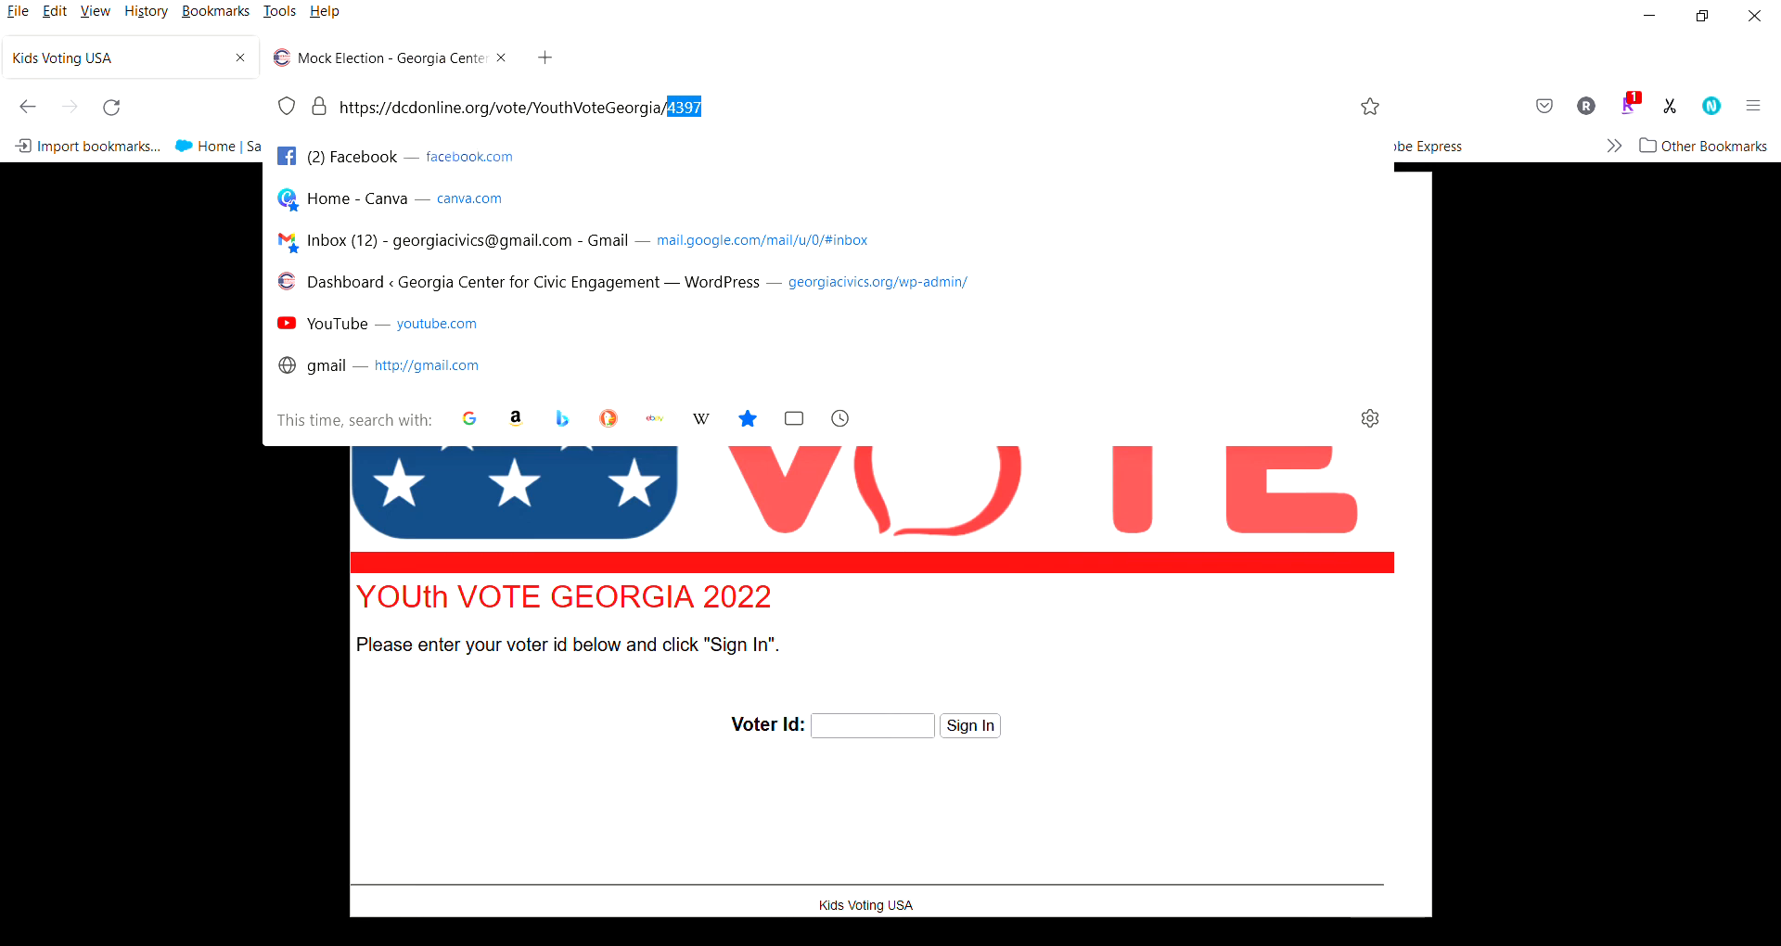
pyautogui.write('####')
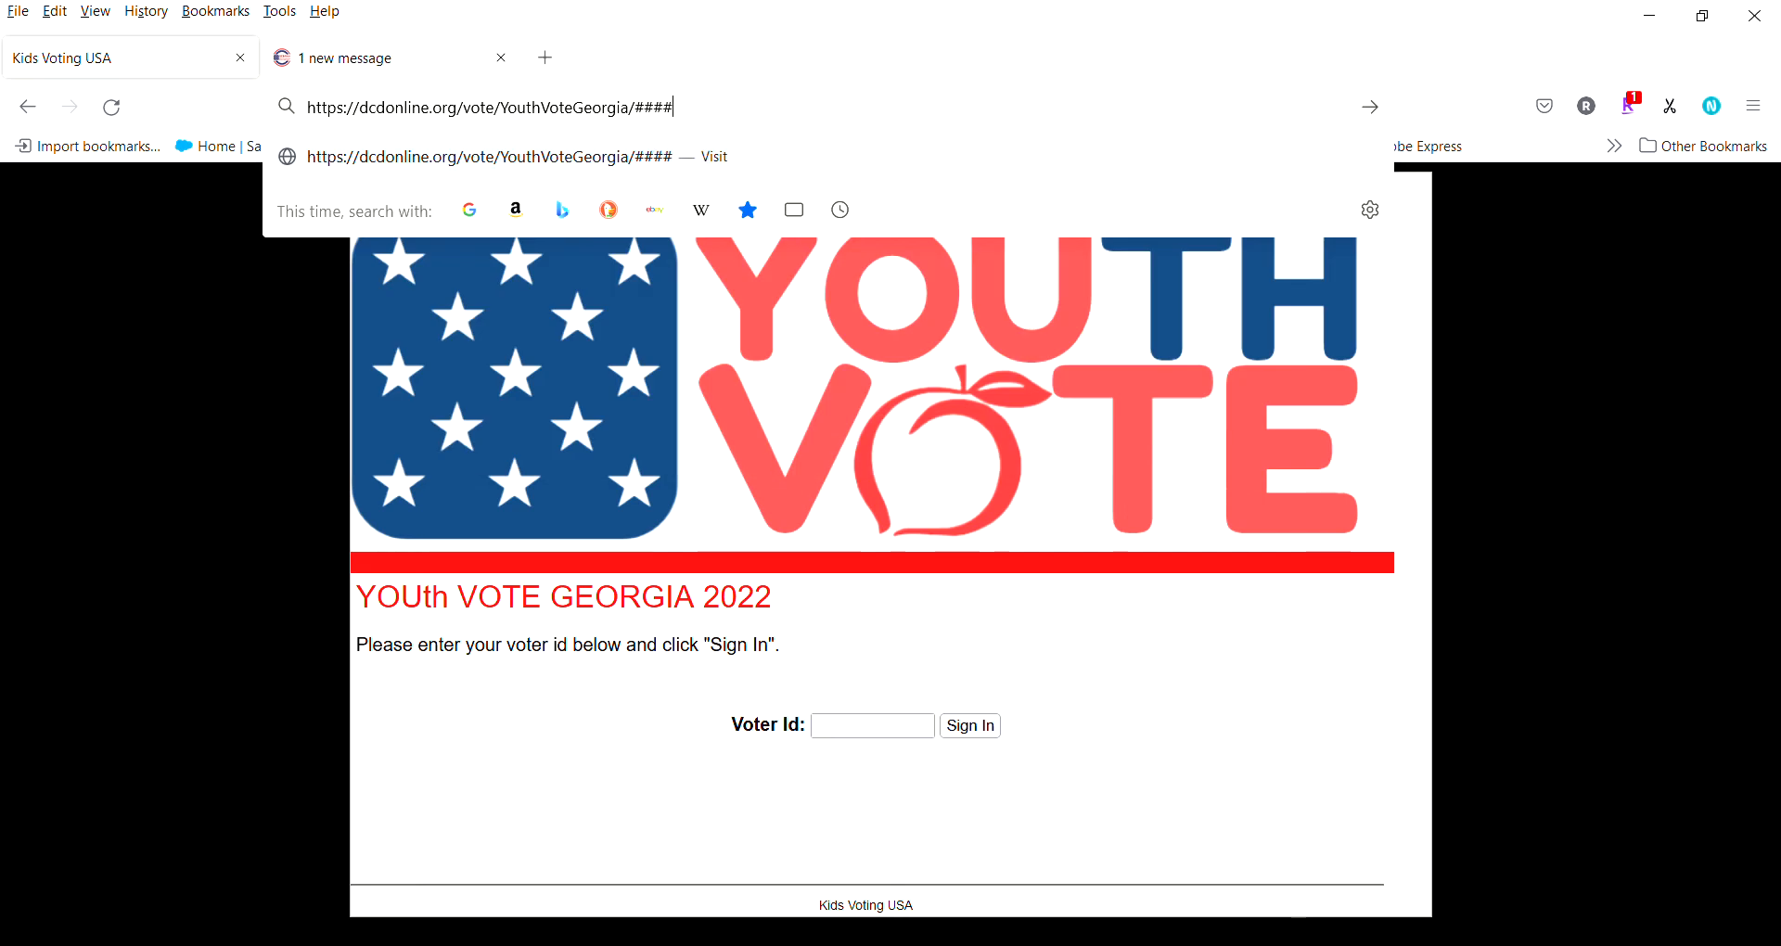
pyautogui.write('4397')
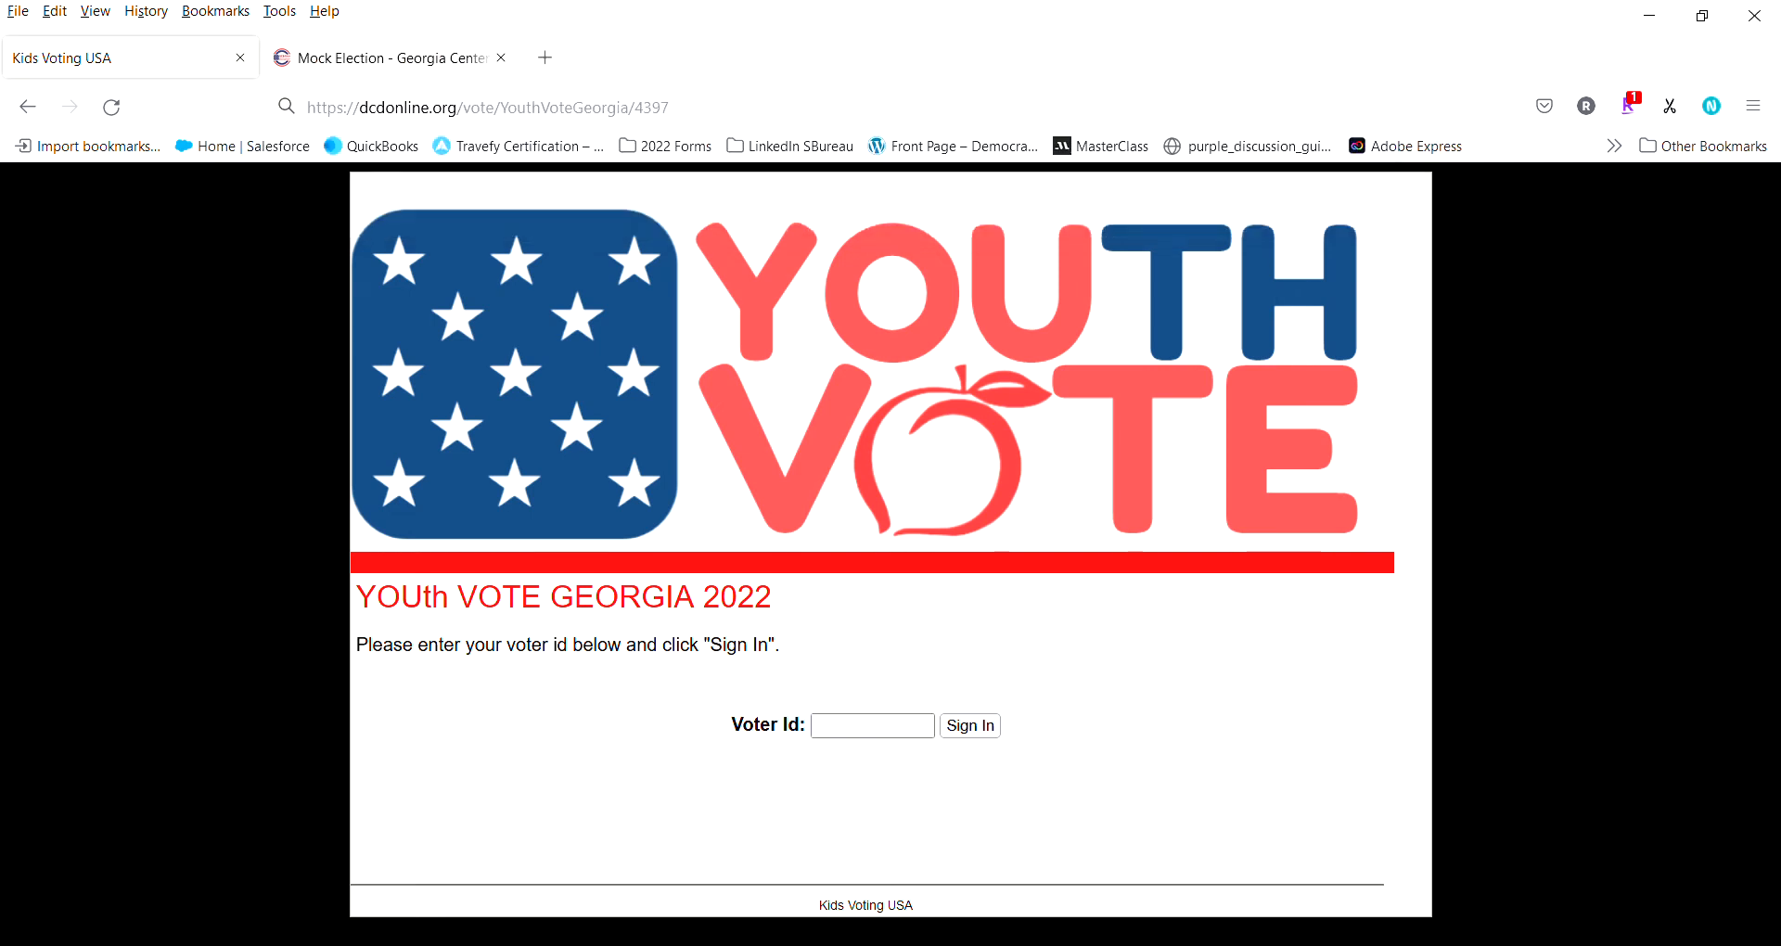
pyautogui.click(872, 725)
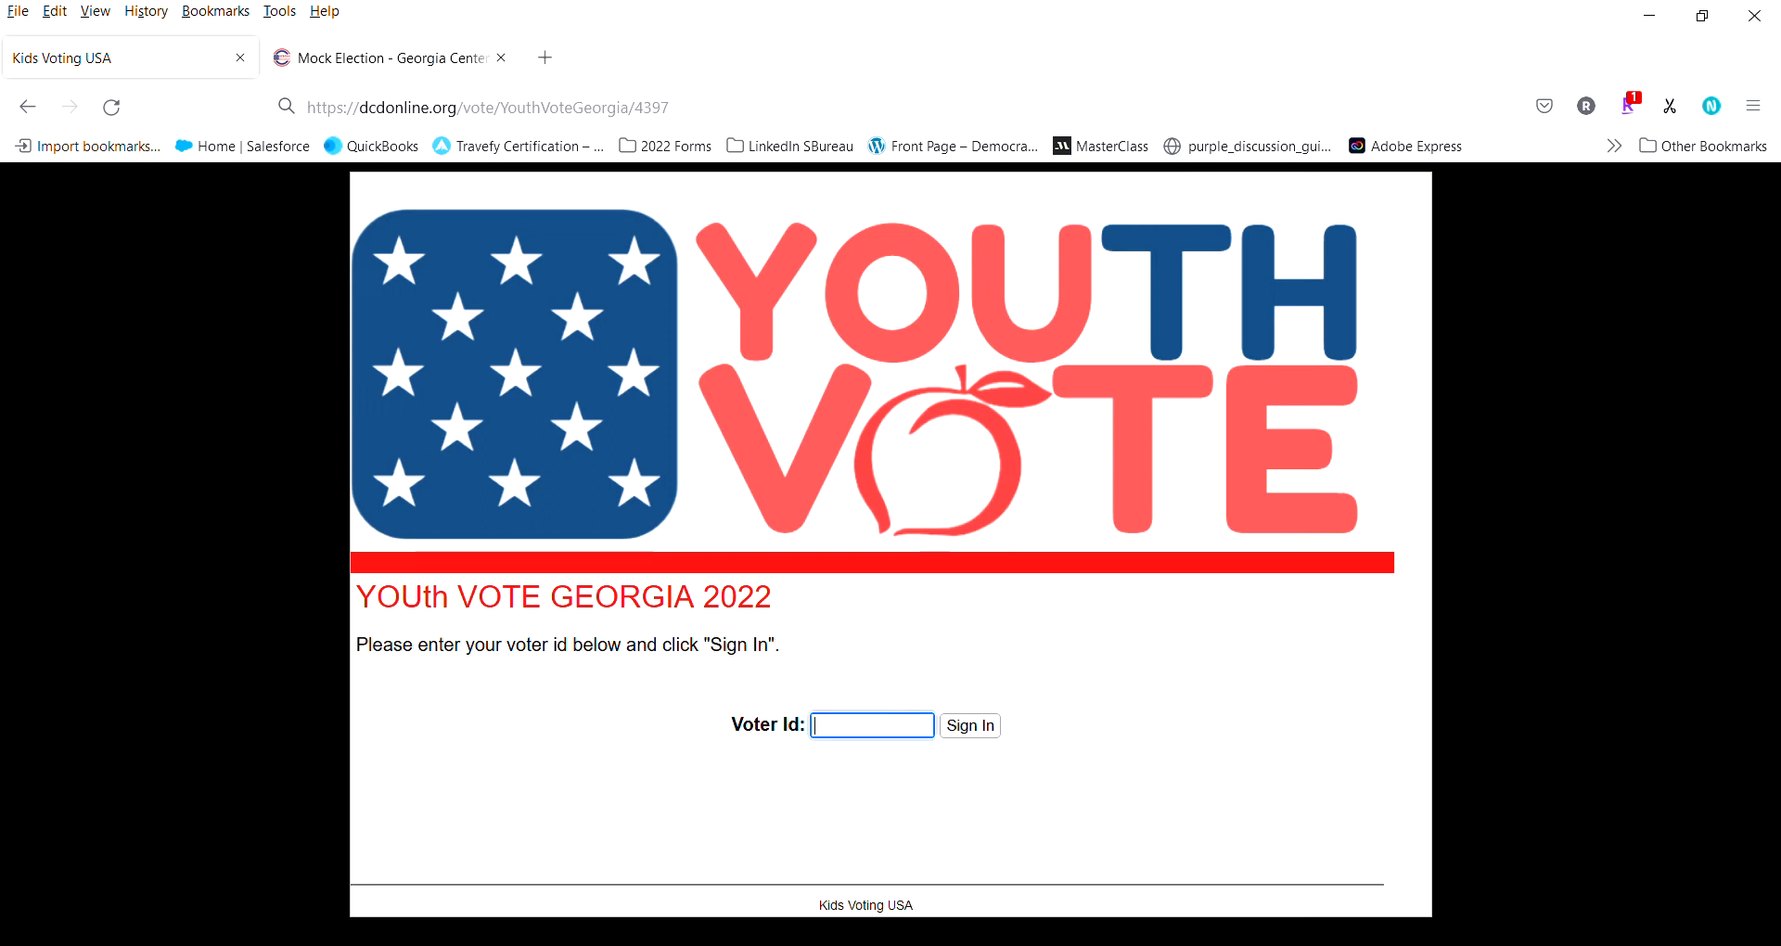
pyautogui.write('7988709')
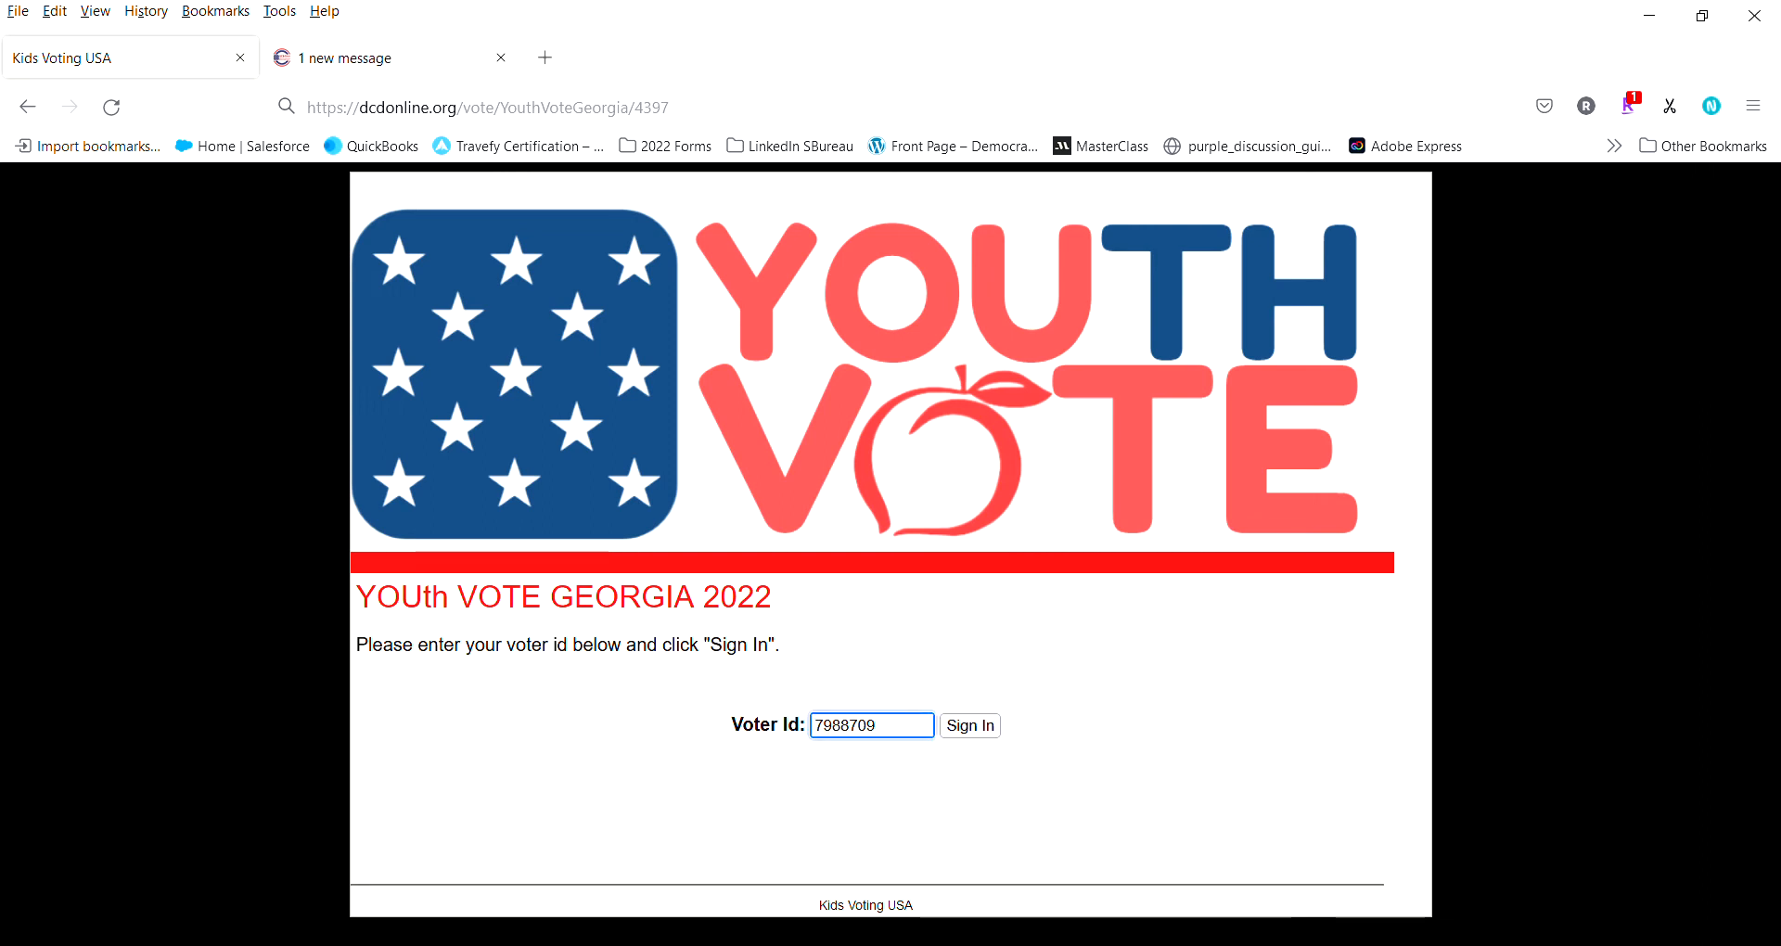
pyautogui.click(969, 725)
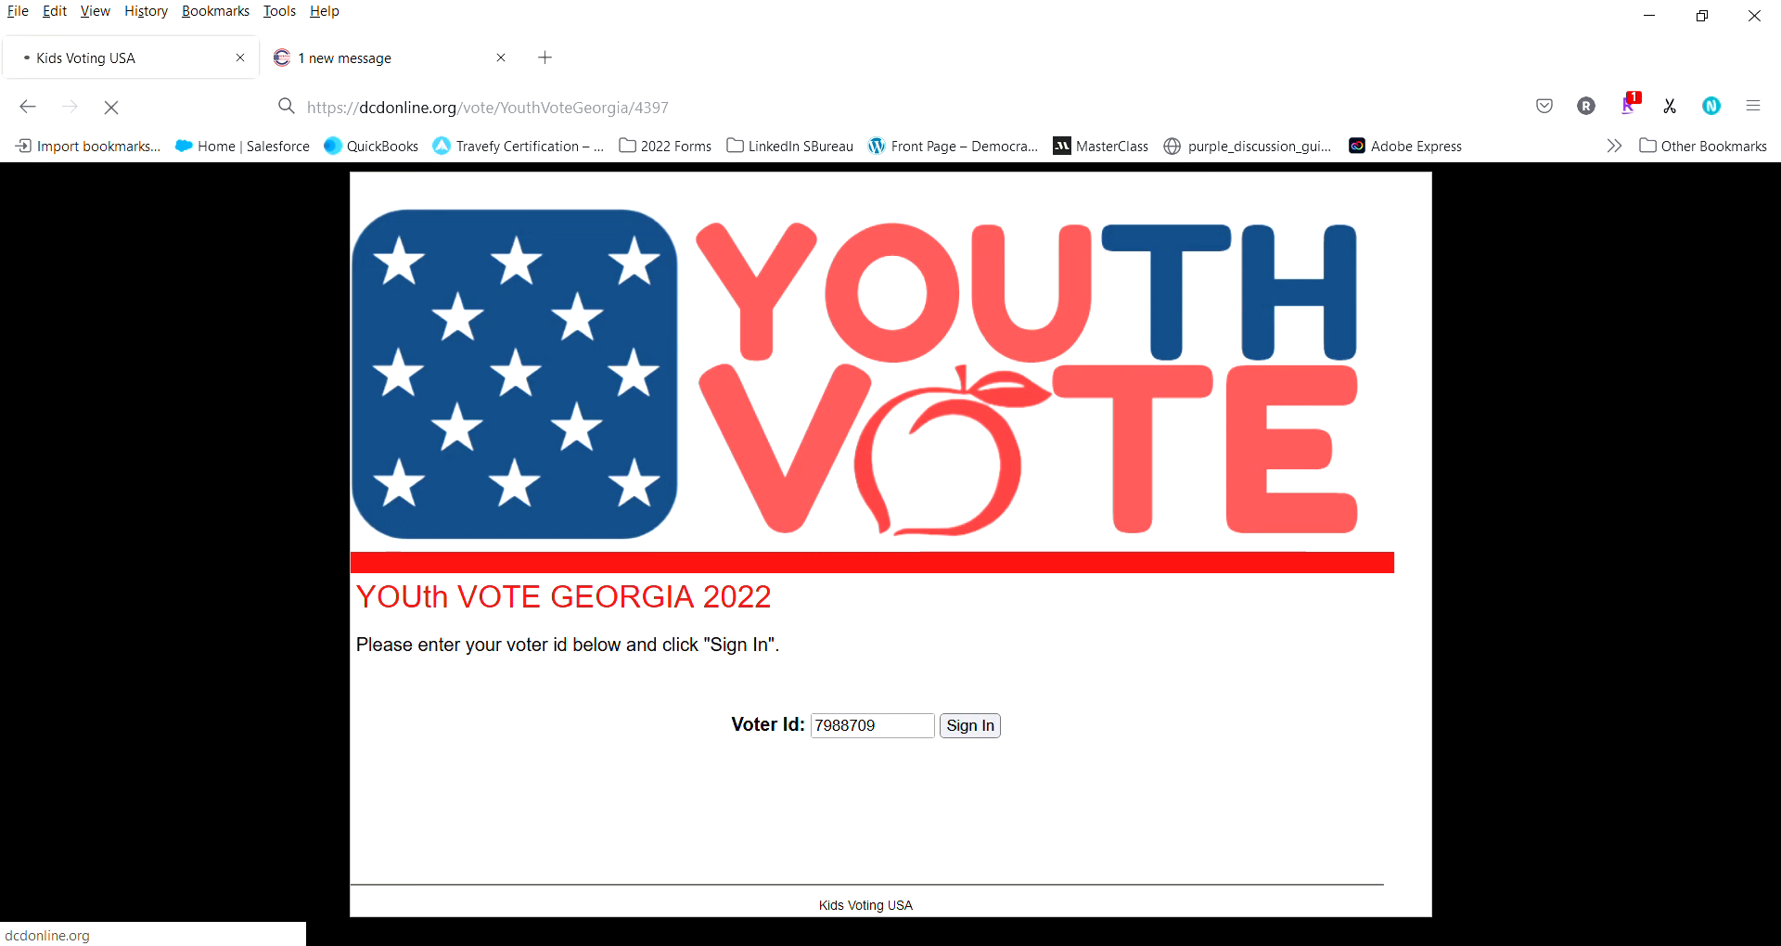
pyautogui.click(968, 726)
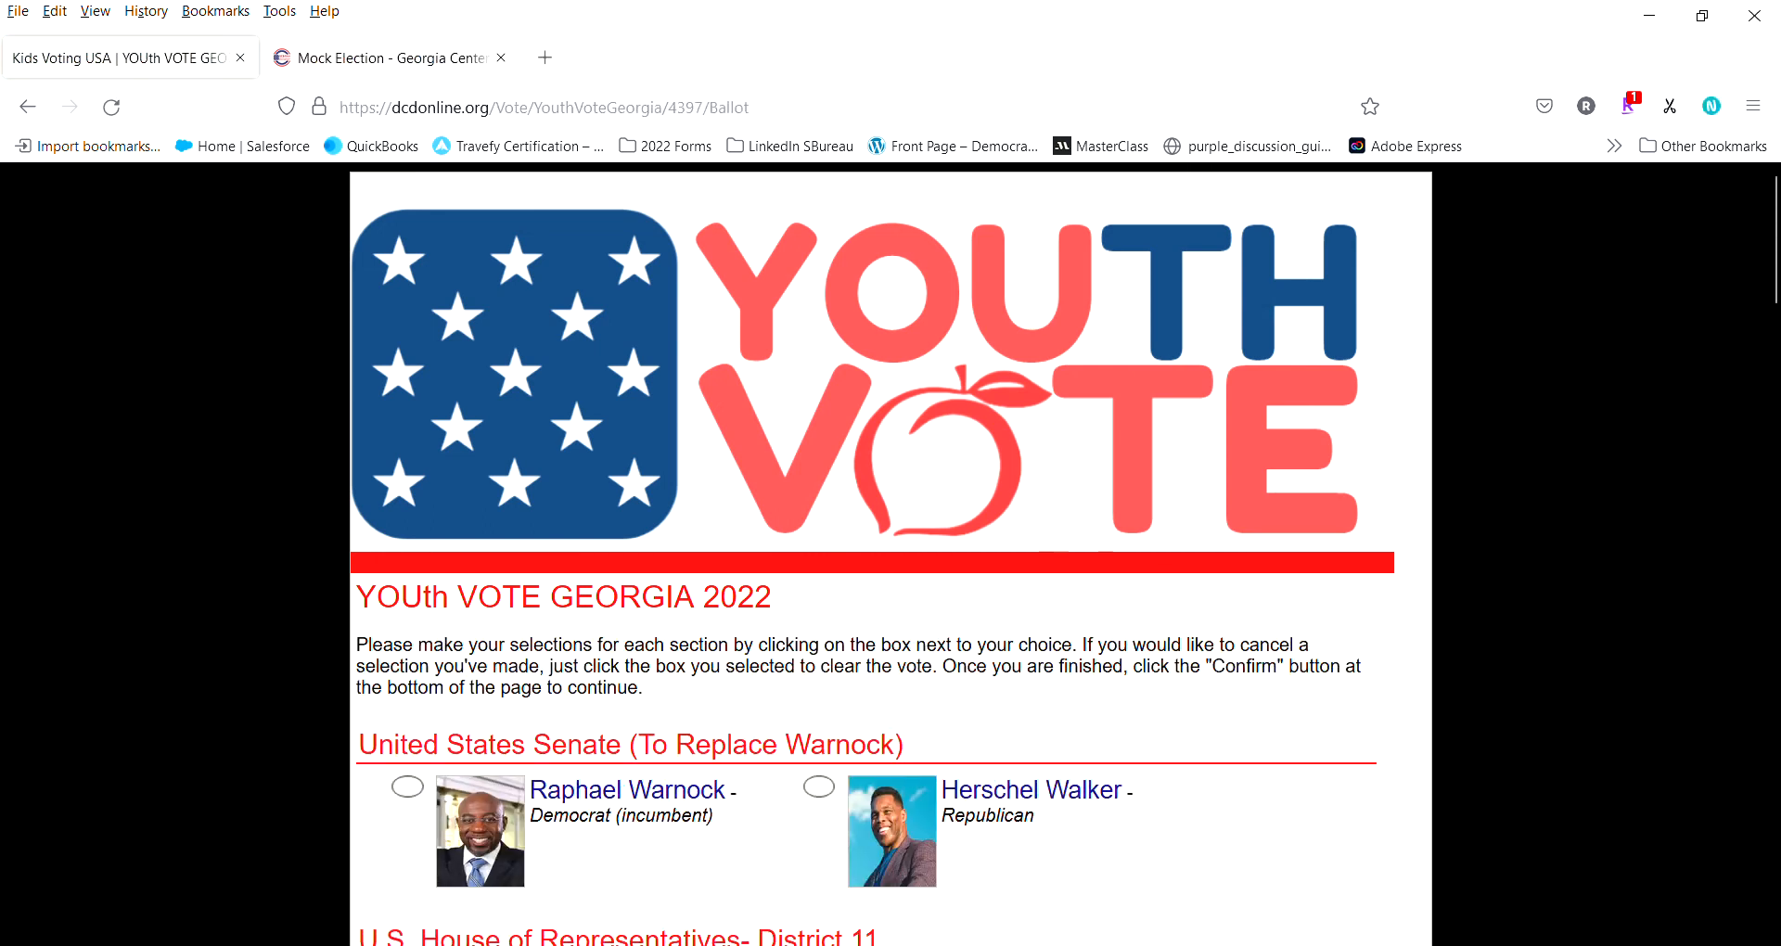
# Step: Vote Republican for Attorney General and Georgia Senate District 14, then confirm the ballot for review
pyautogui.scroll(-3)
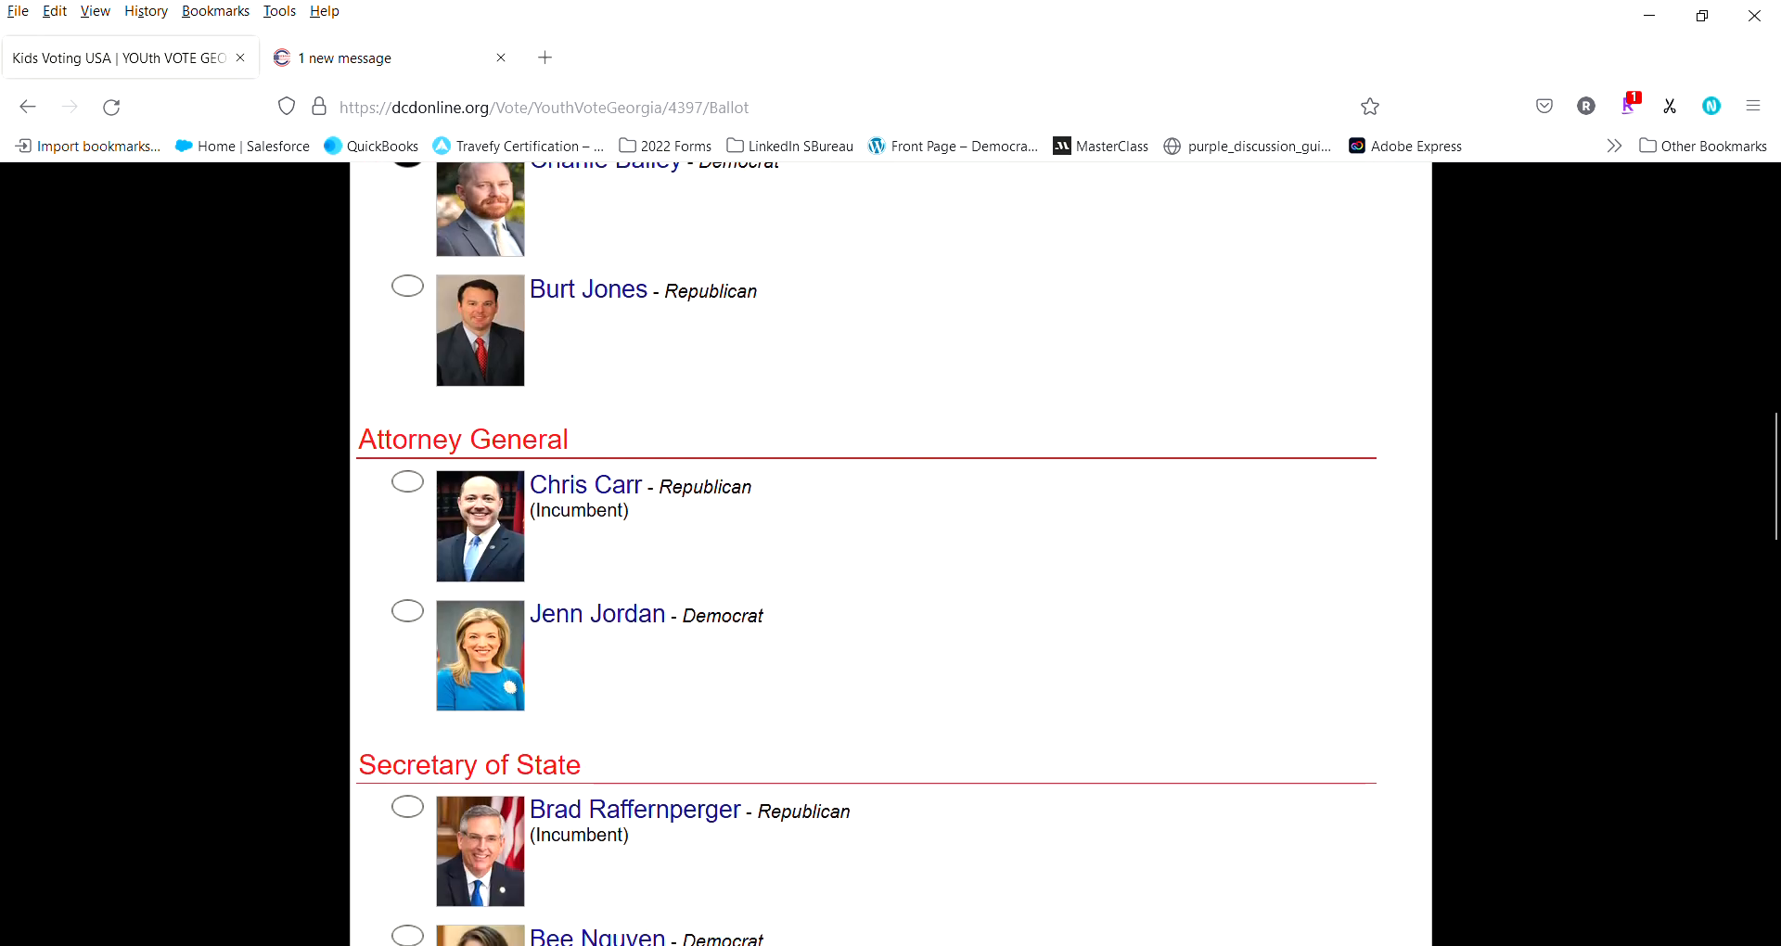
pyautogui.click(406, 240)
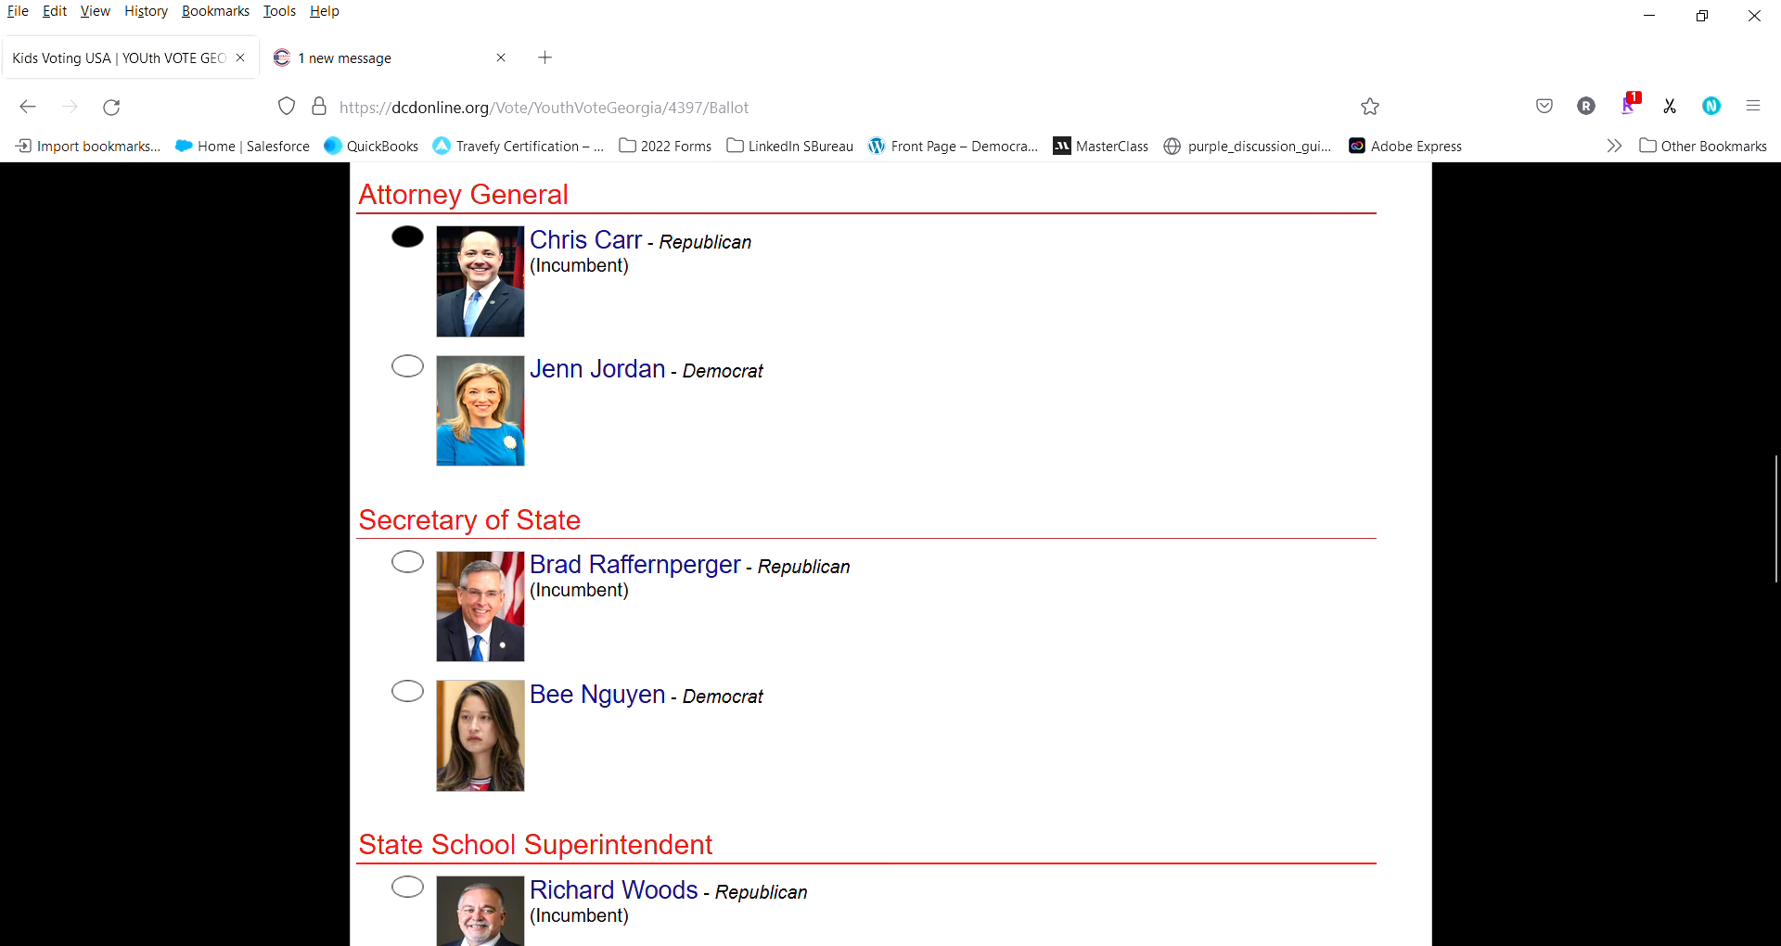
pyautogui.scroll(-3)
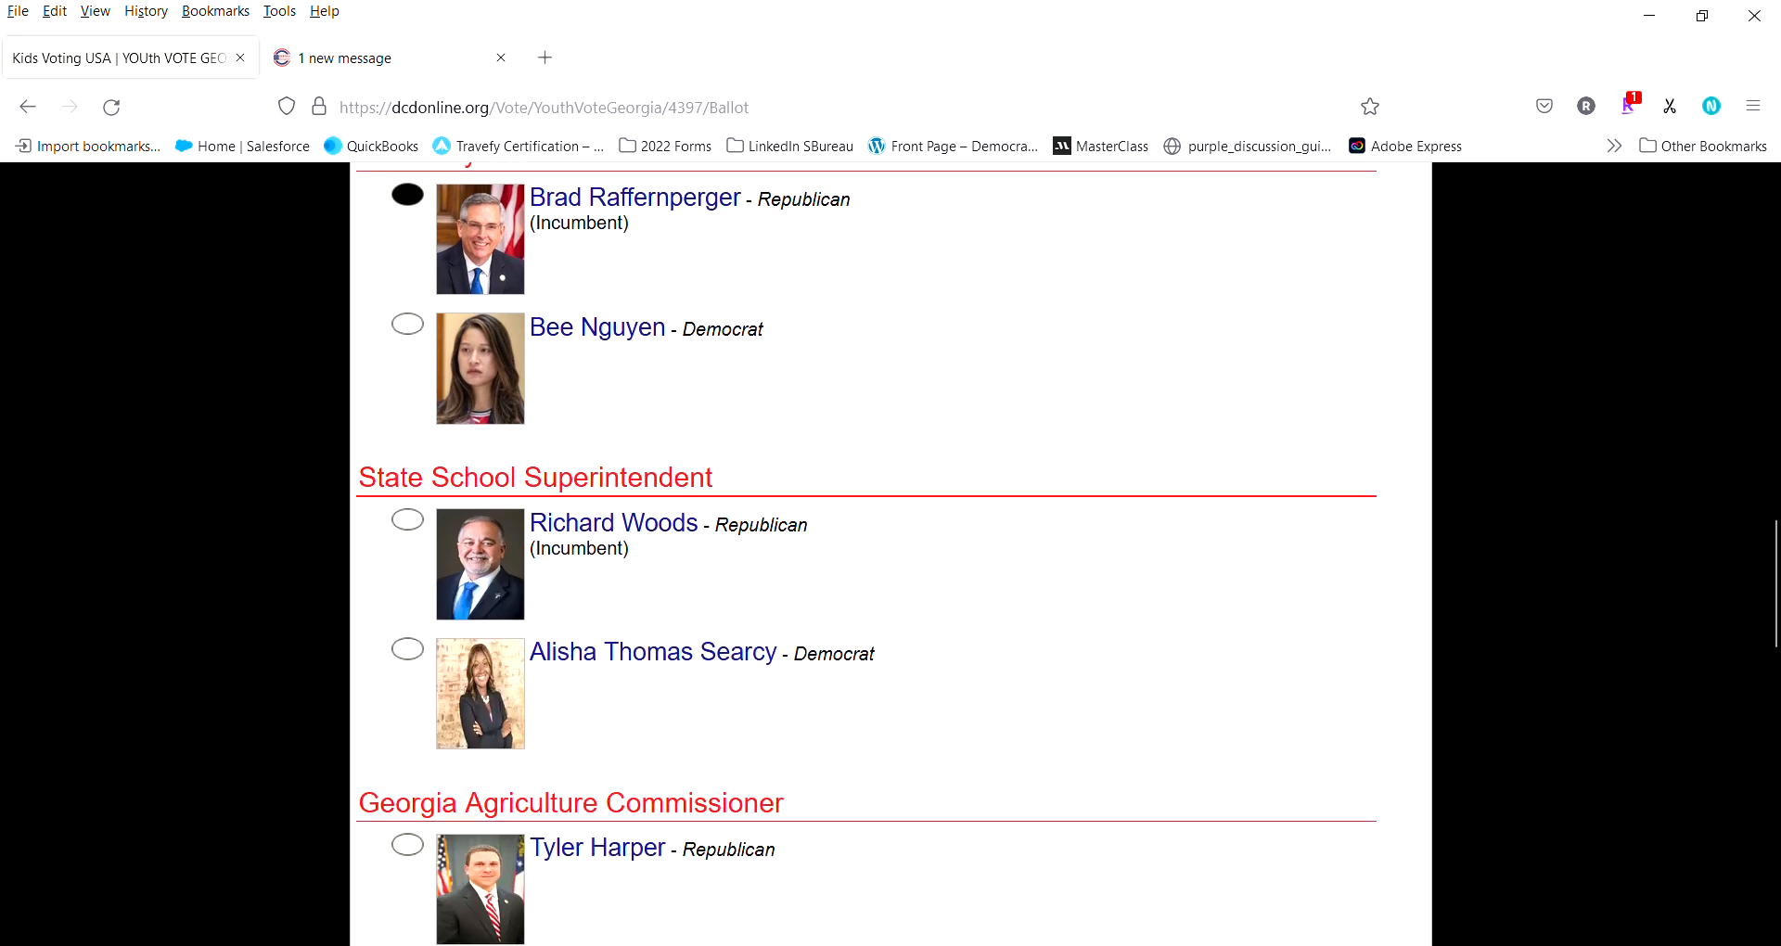
pyautogui.scroll(-3)
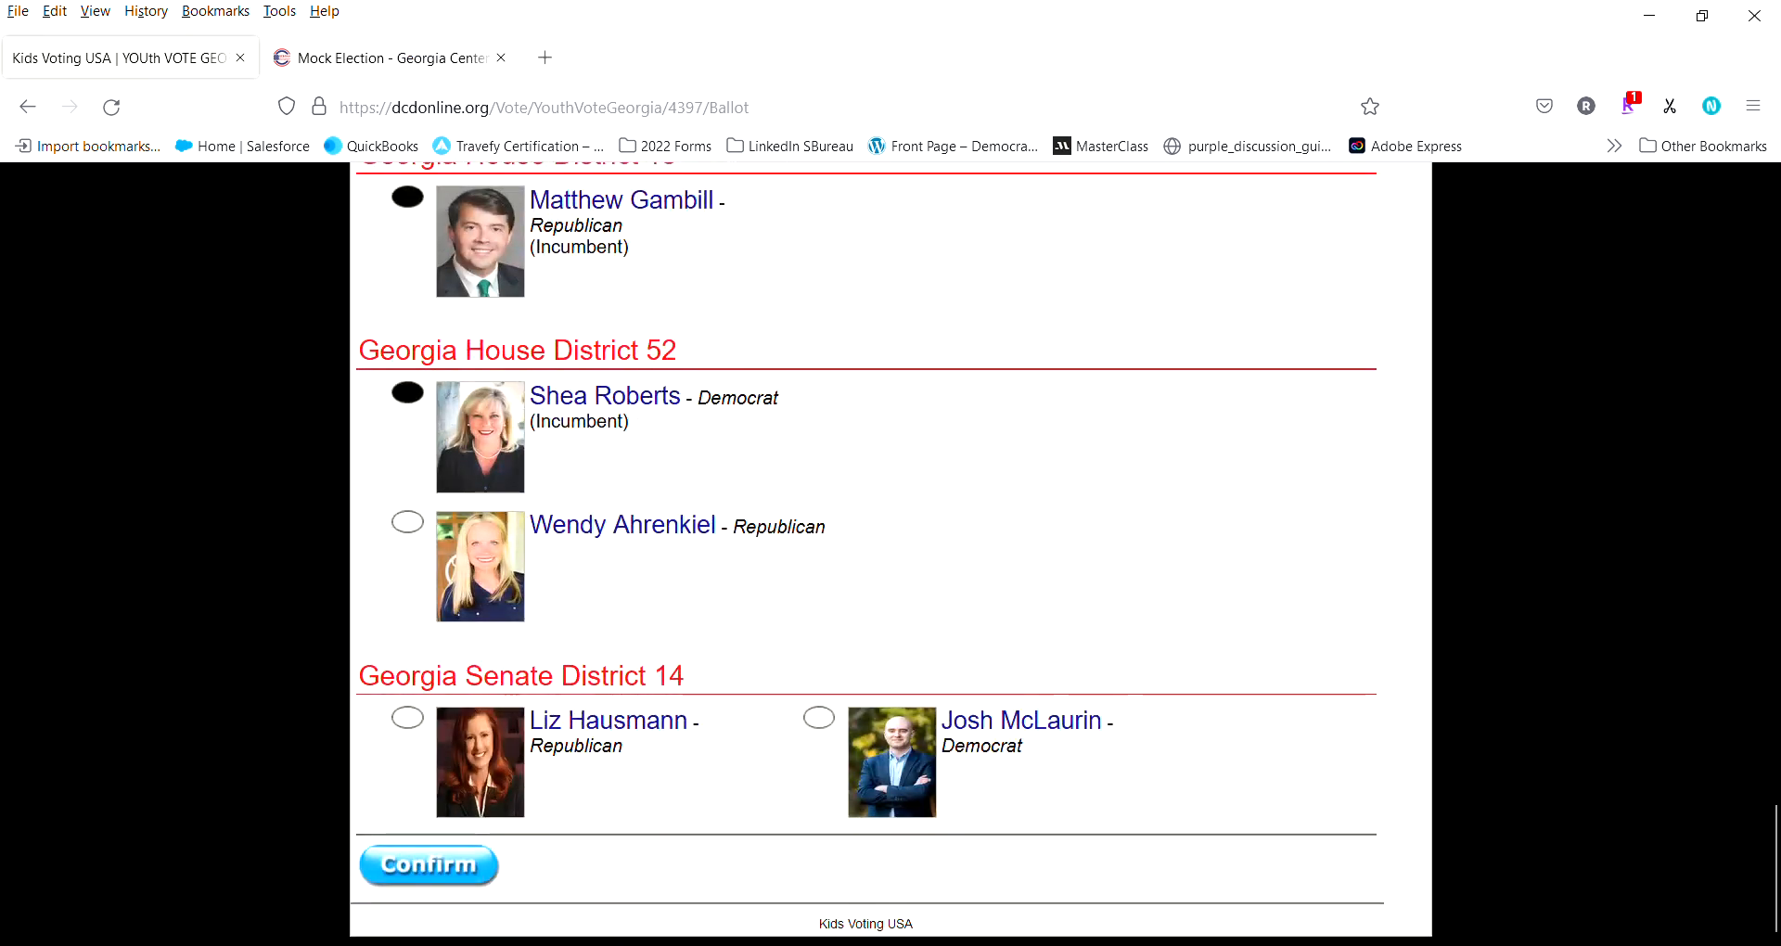
pyautogui.click(406, 718)
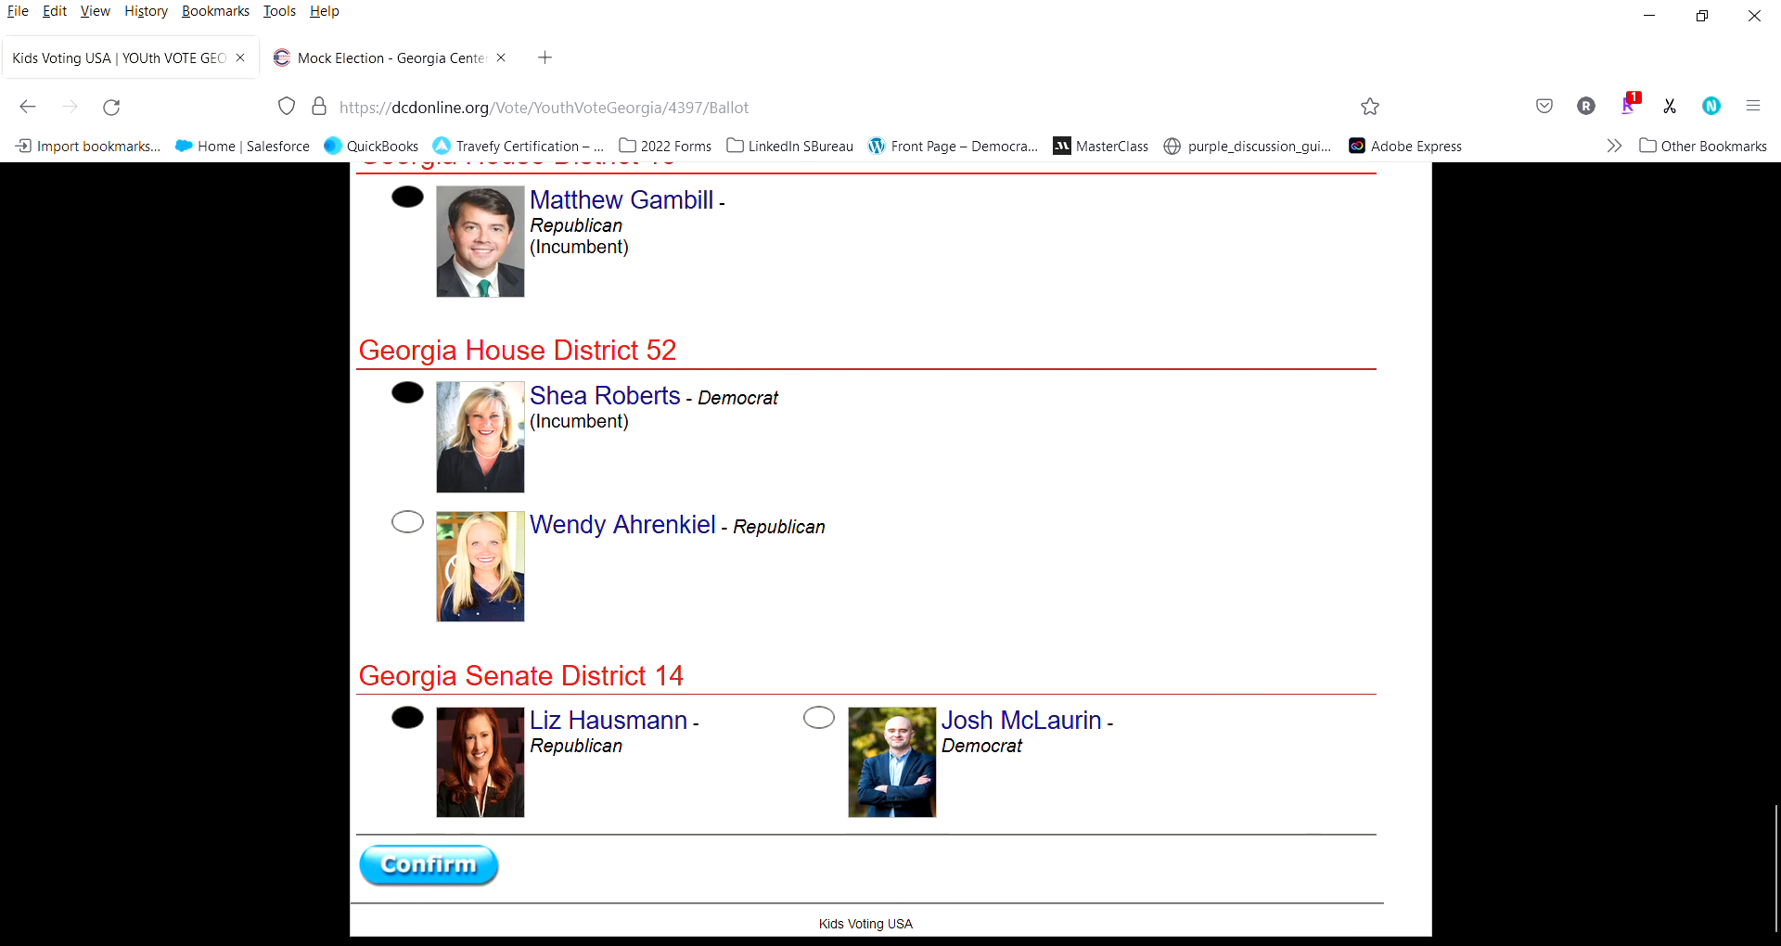
pyautogui.click(428, 865)
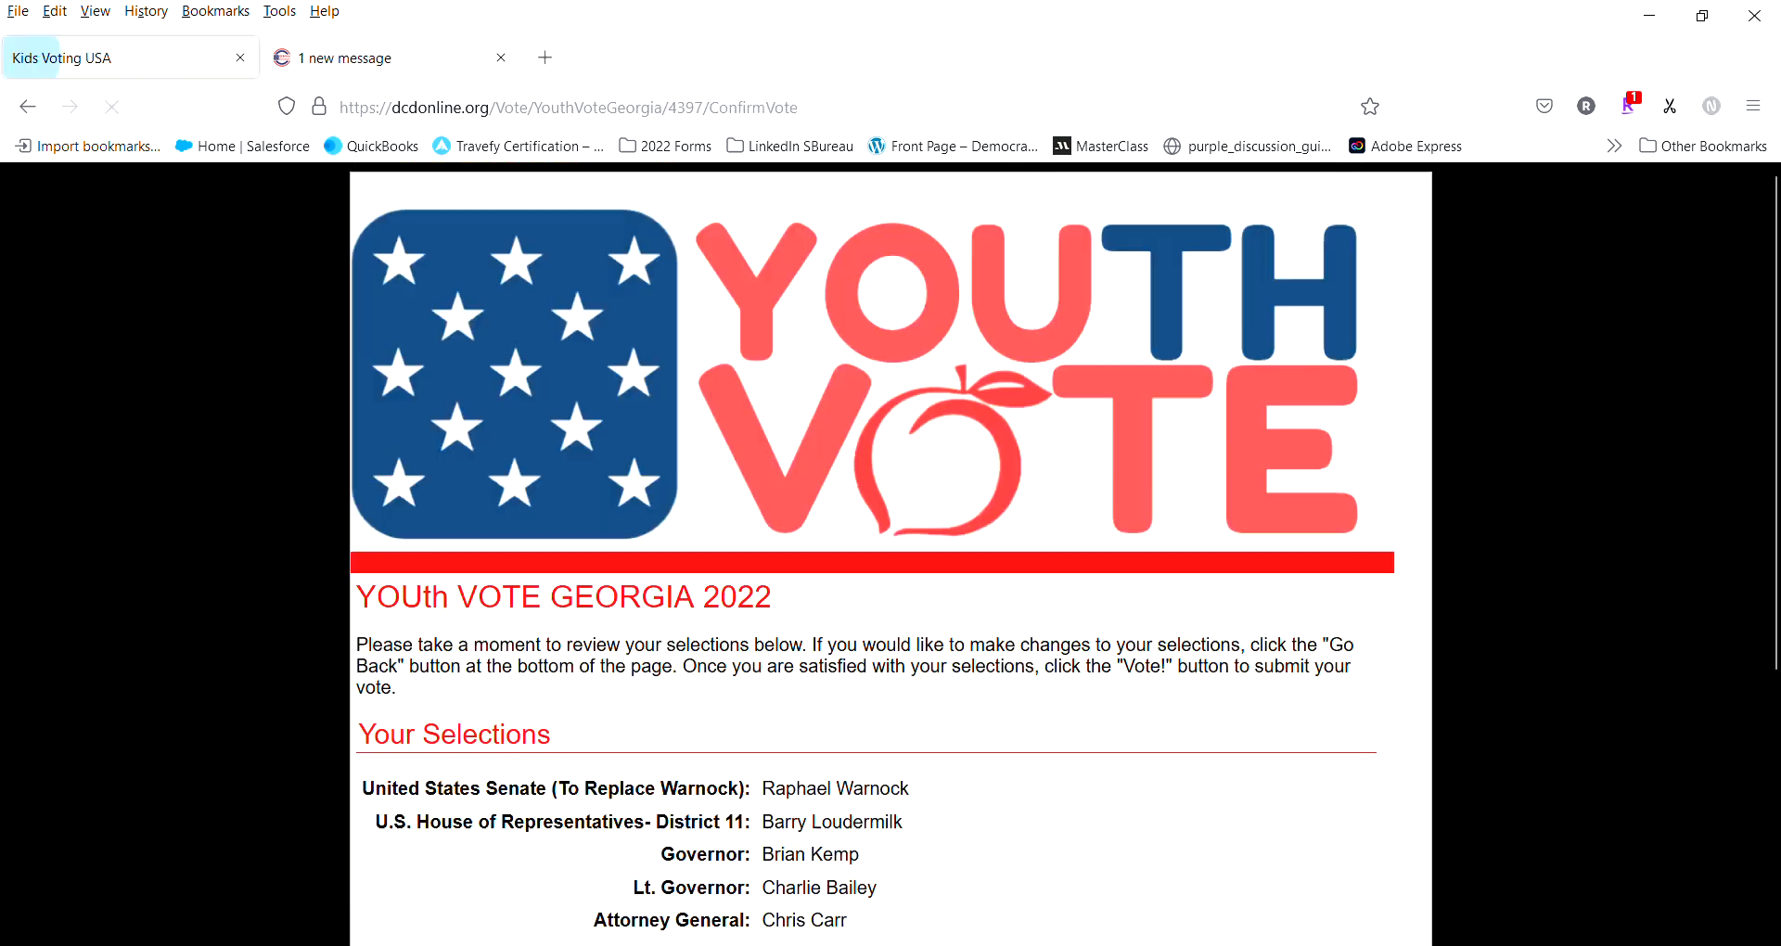
# Step: Go back to recheck the choices, confirm again, and cast the vote with Vote!
pyautogui.scroll(-3)
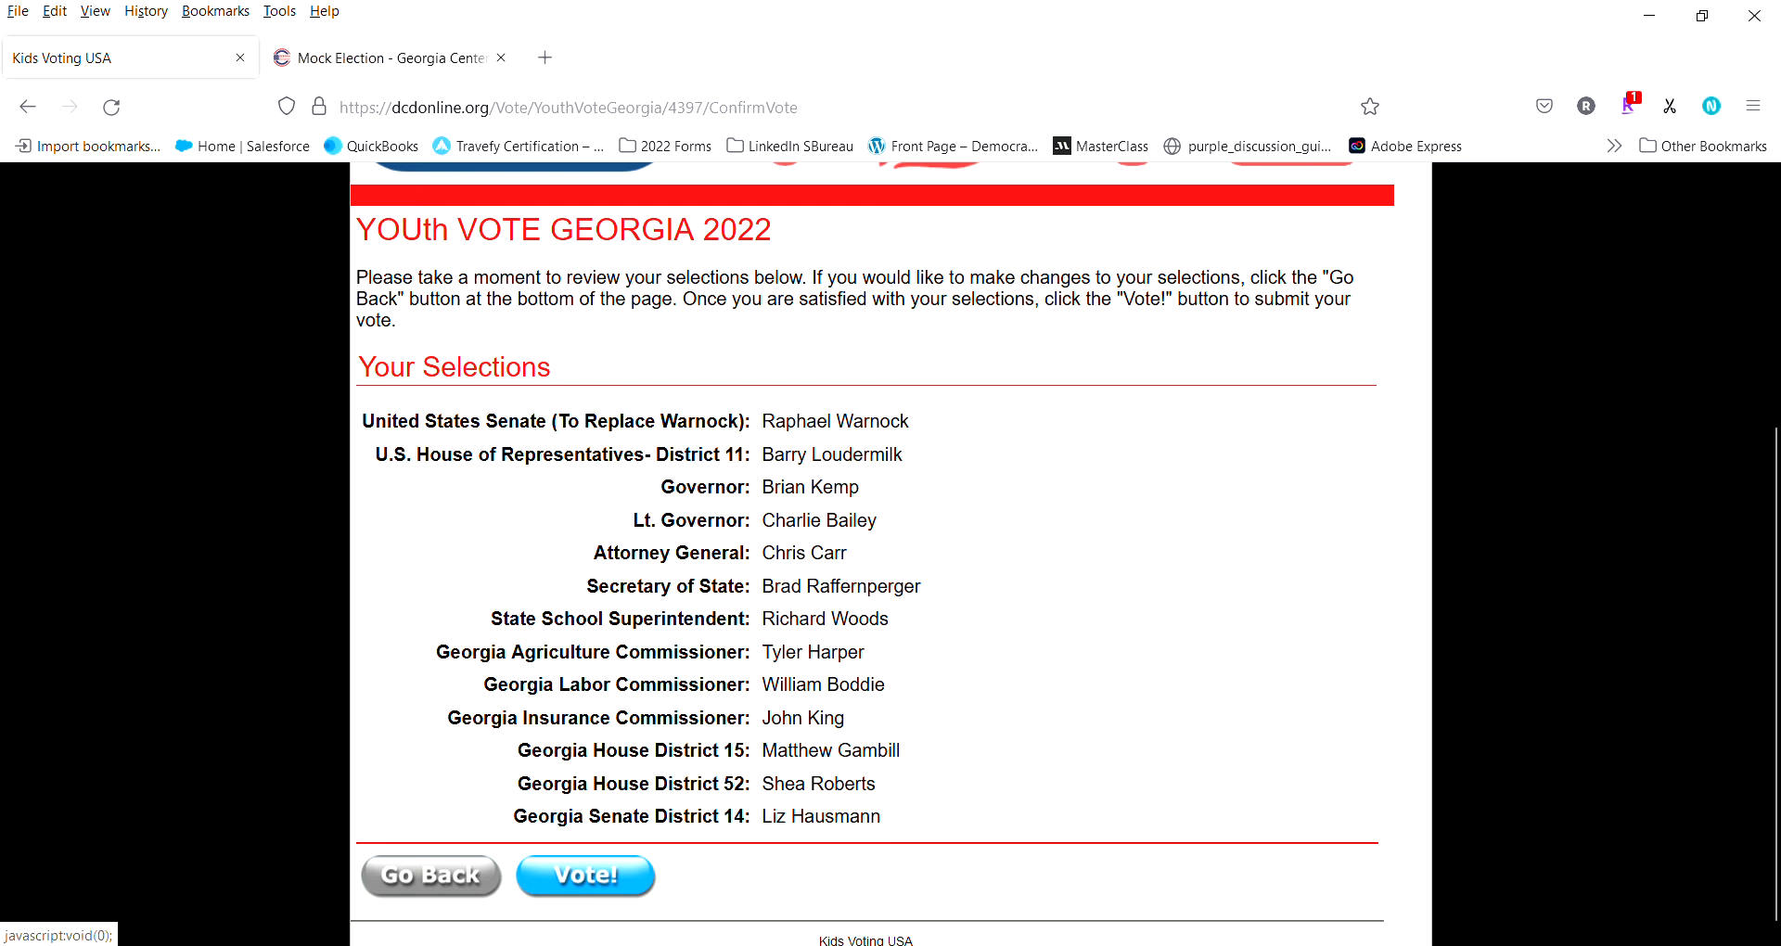
pyautogui.click(429, 876)
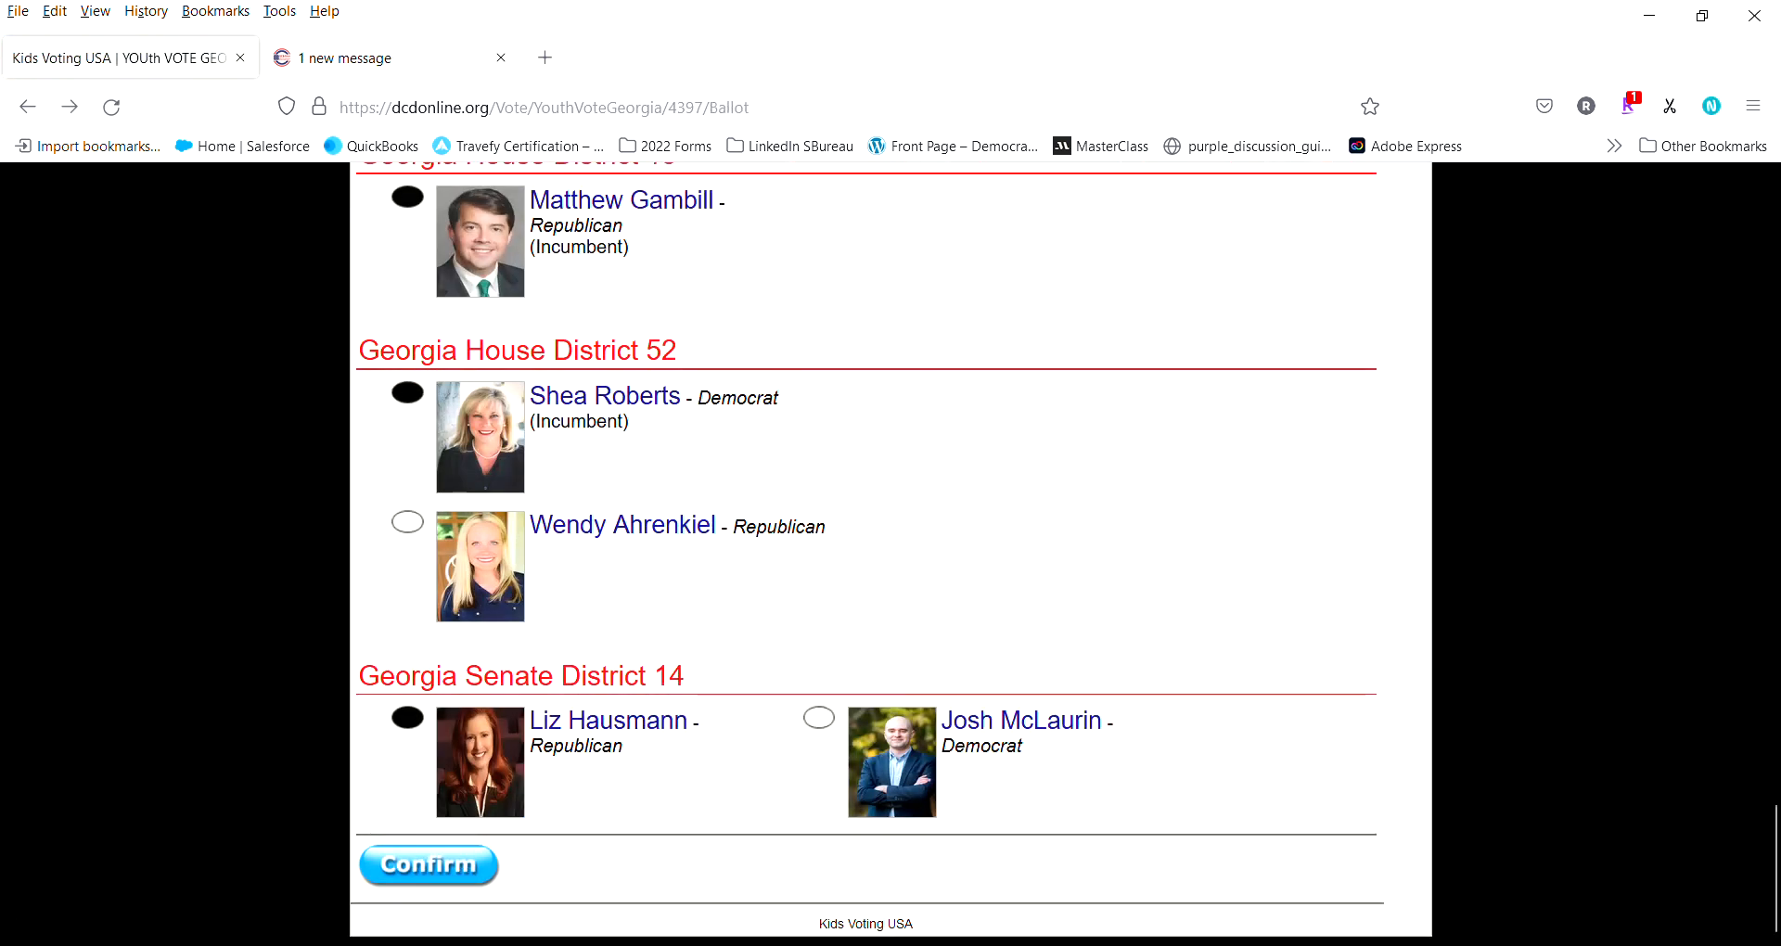
pyautogui.click(428, 864)
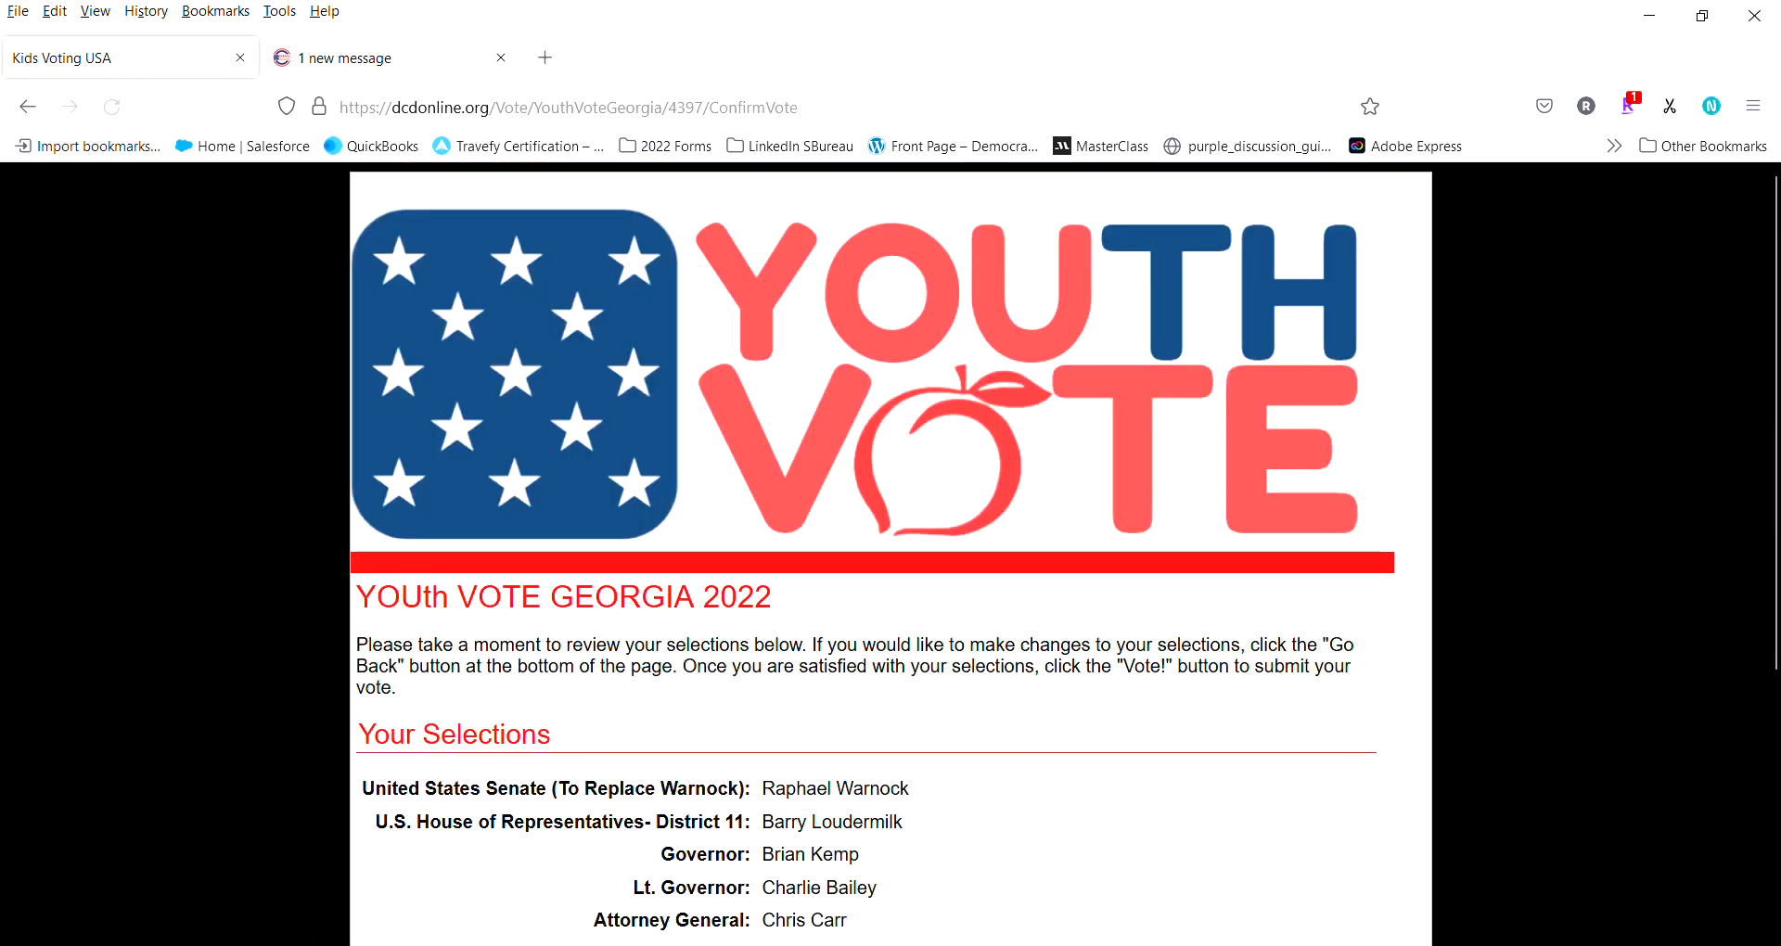
pyautogui.scroll(-3)
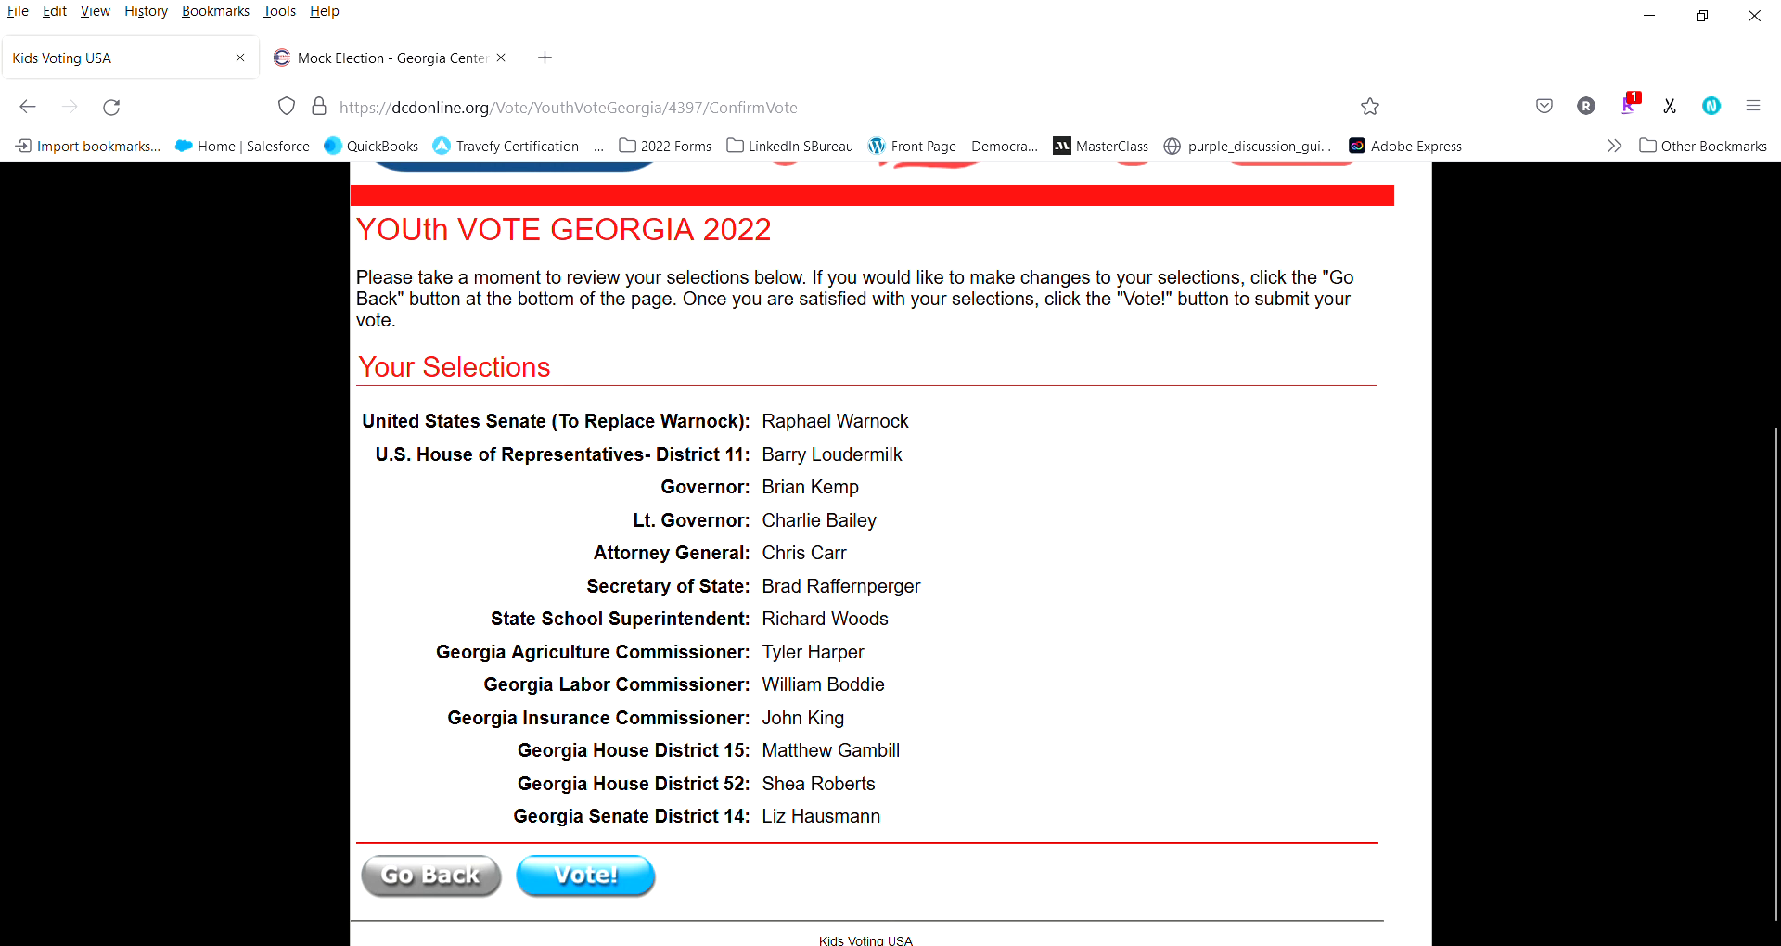
pyautogui.click(585, 876)
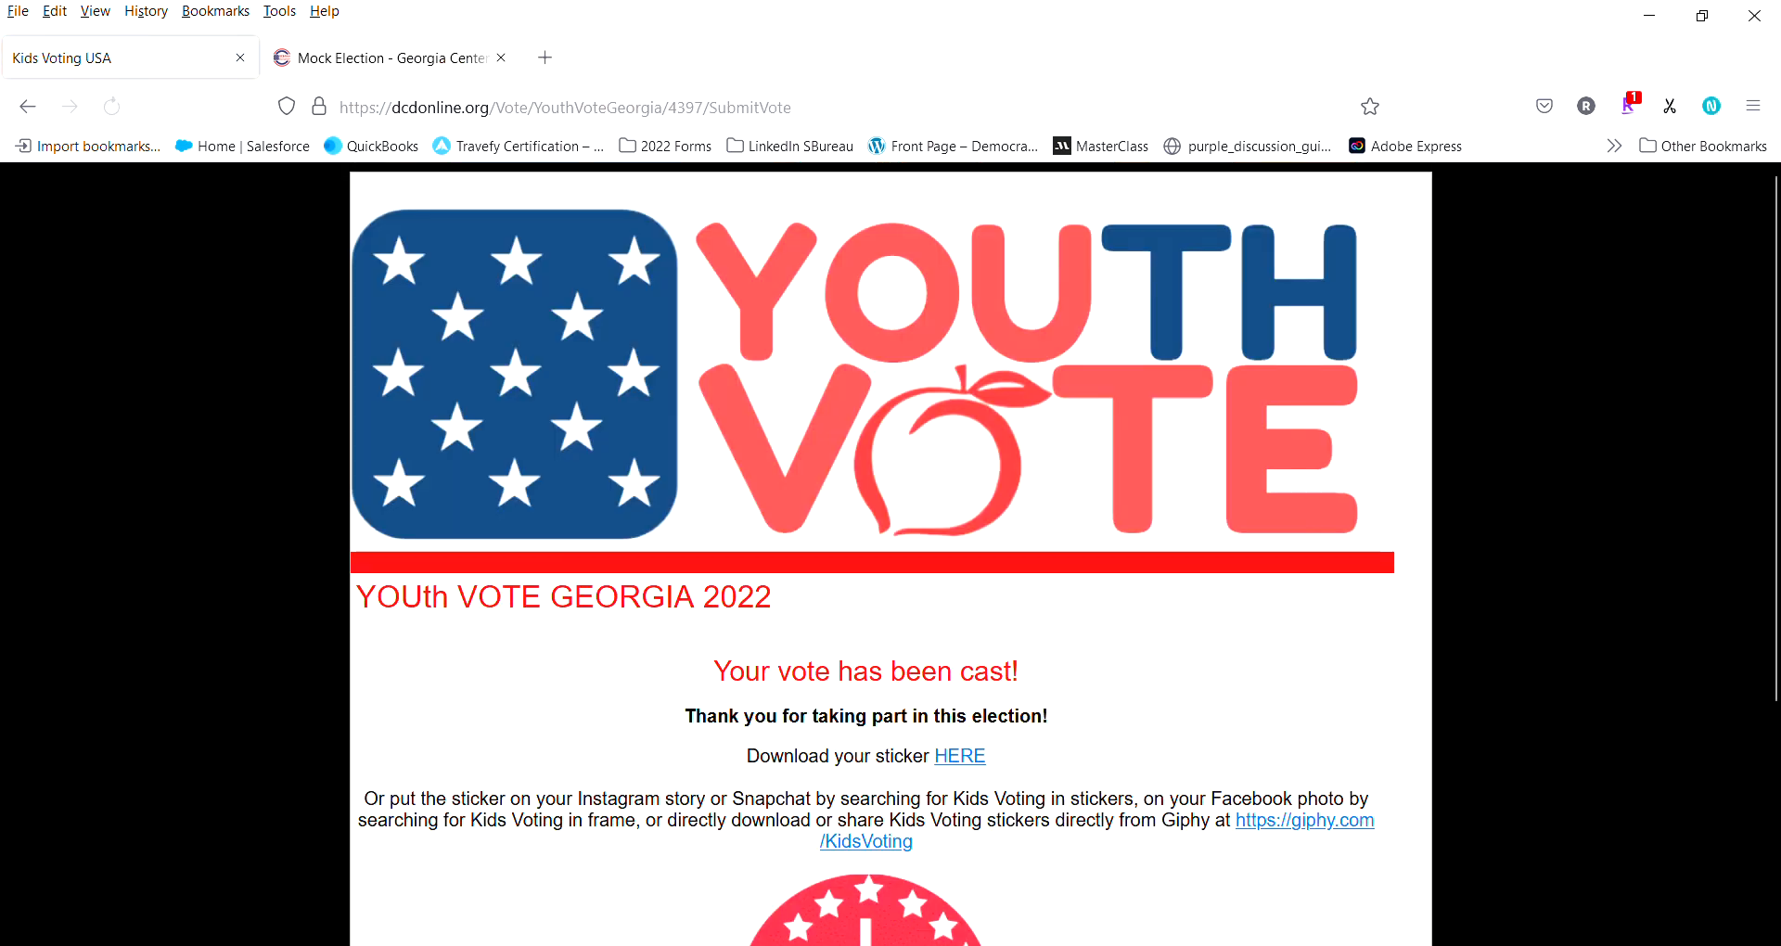
# Step: Scroll past the I Voted sticker and go Back to Home, ready for another voter id
pyautogui.scroll(-3)
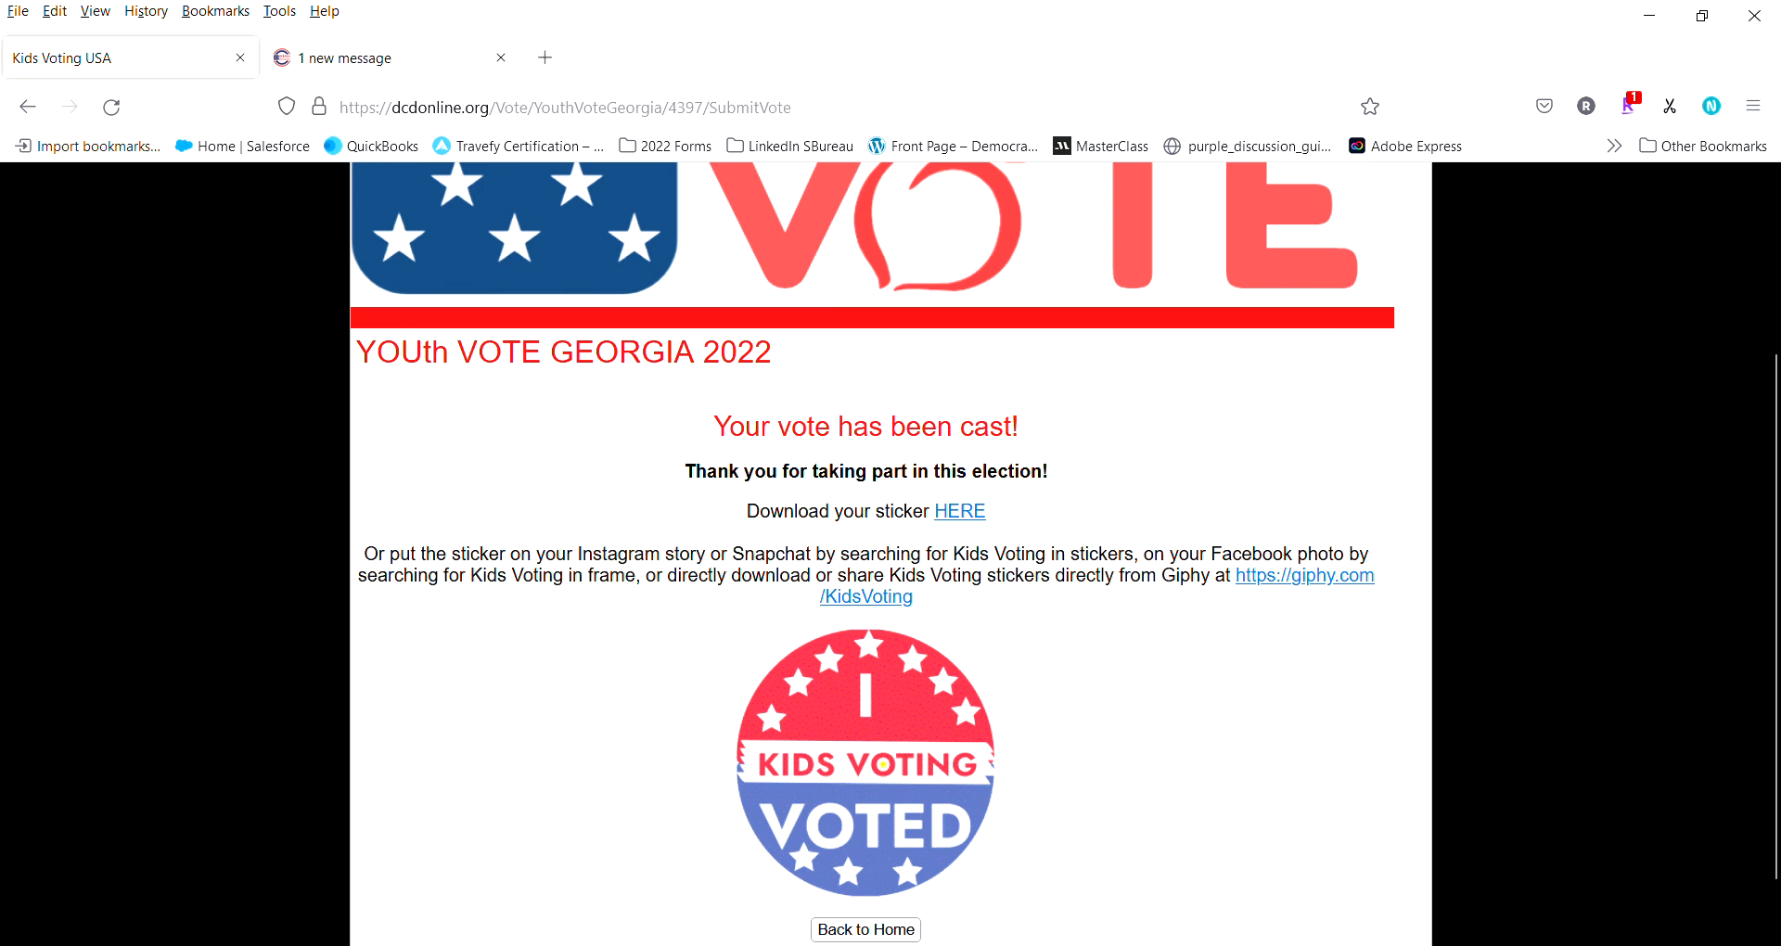
pyautogui.scroll(-3)
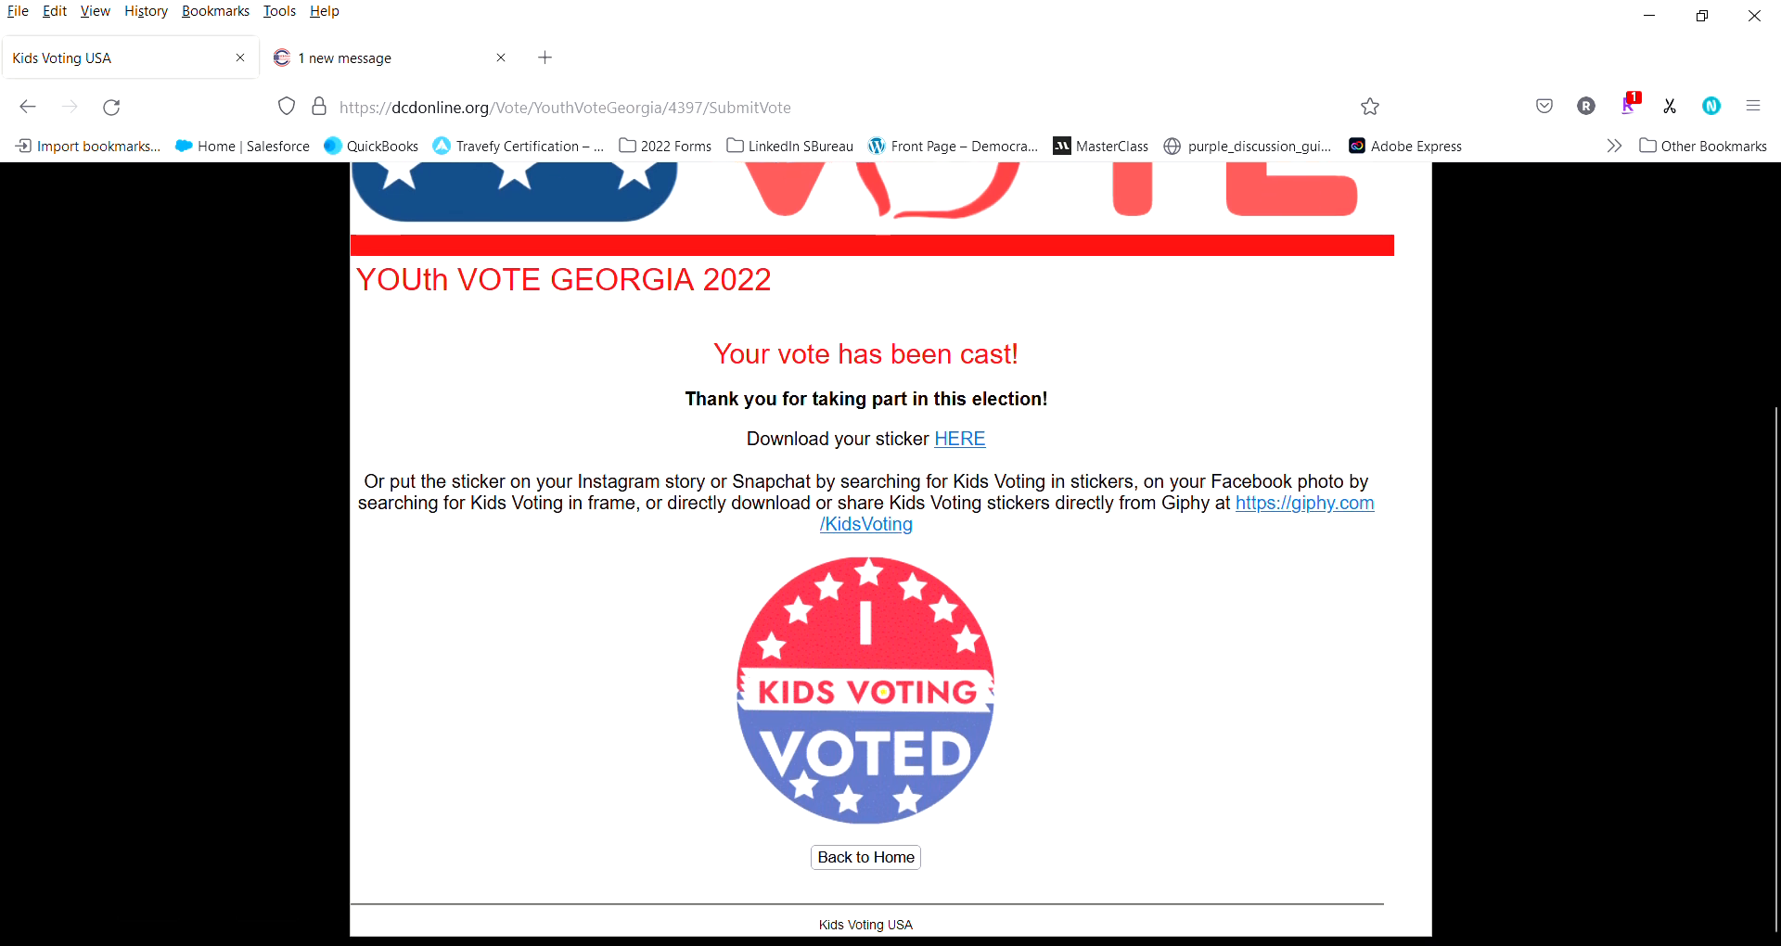
pyautogui.click(865, 857)
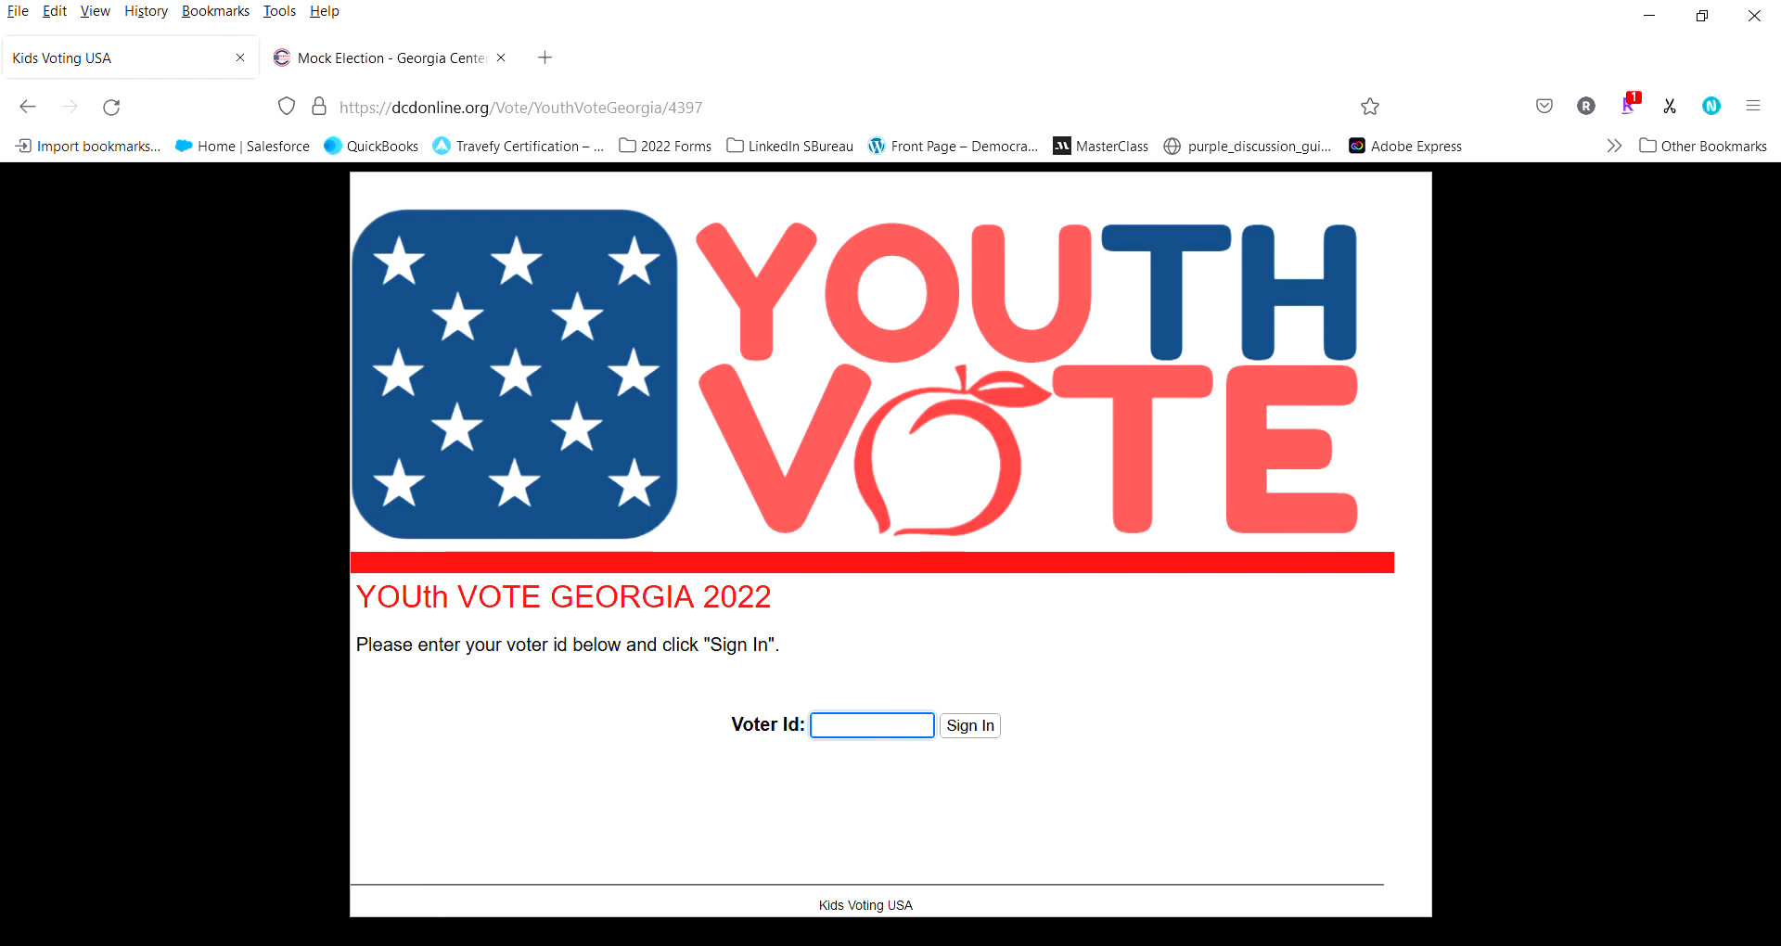
pyautogui.click(871, 725)
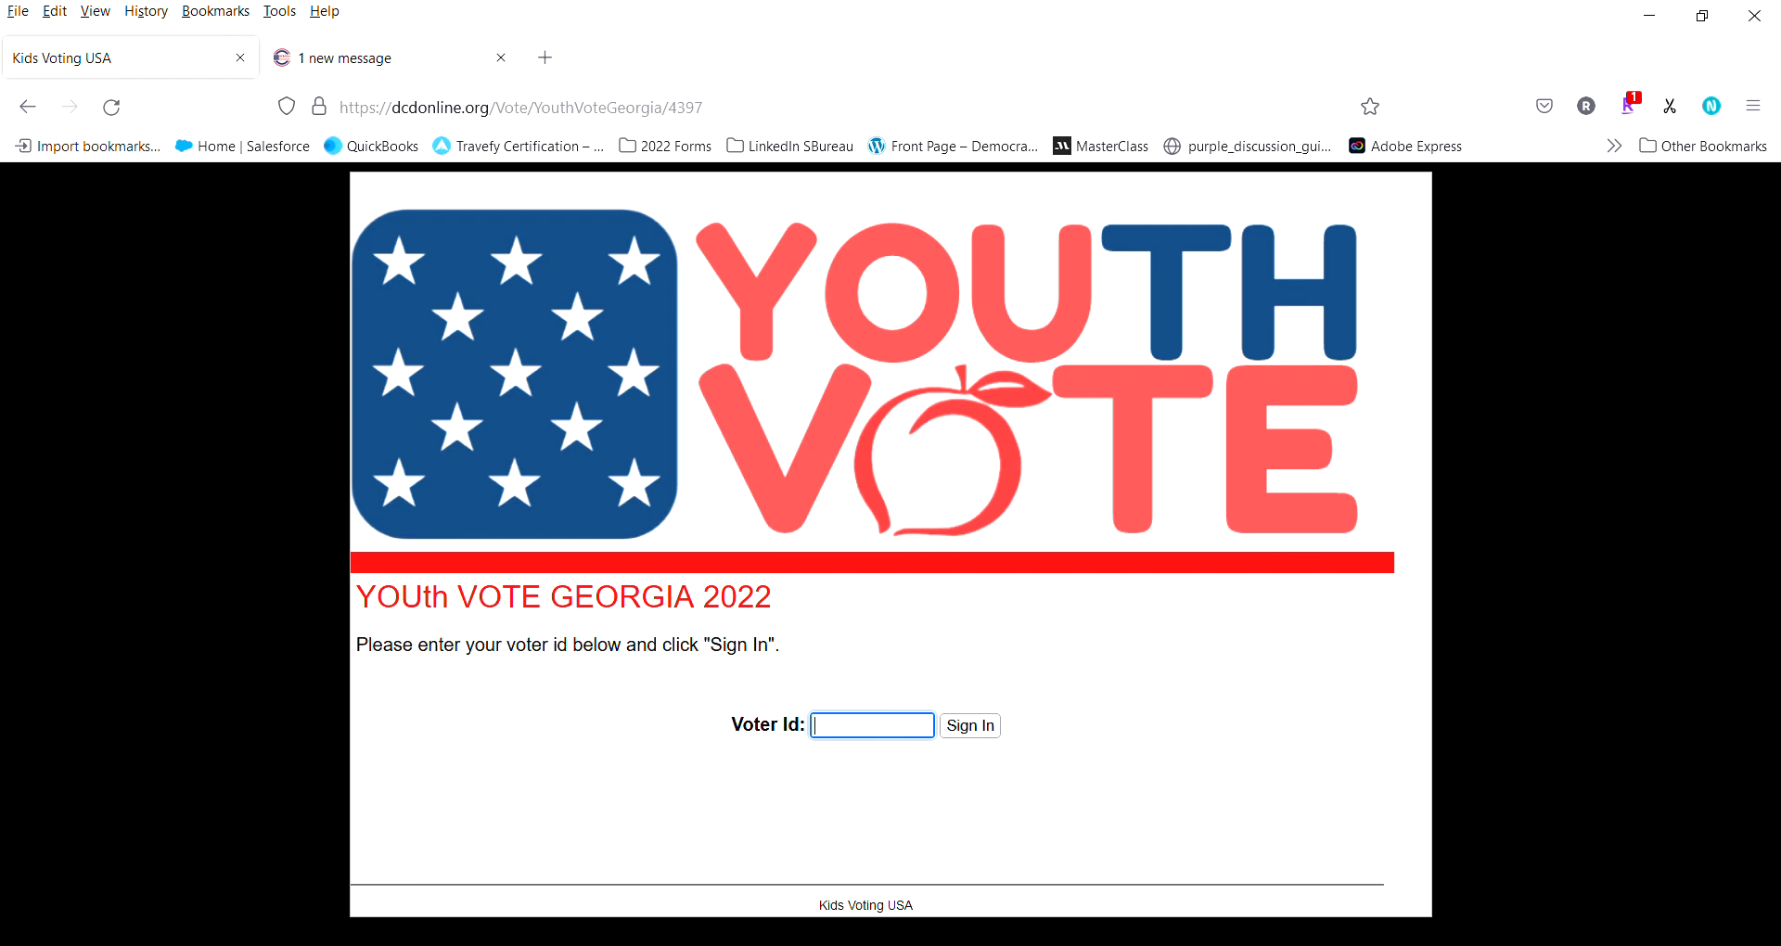